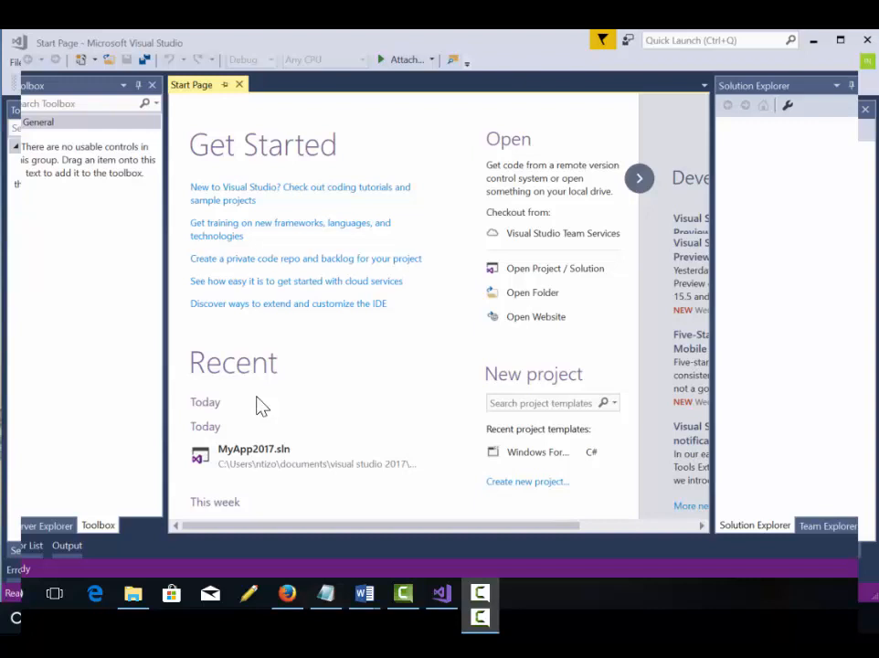
mouse_move(272, 372)
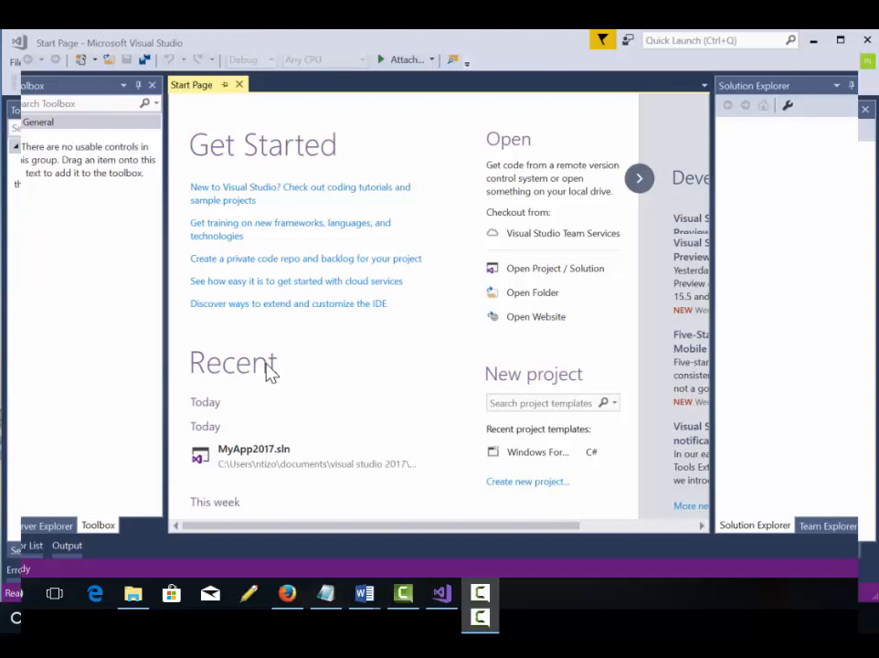
mouse_move(279, 388)
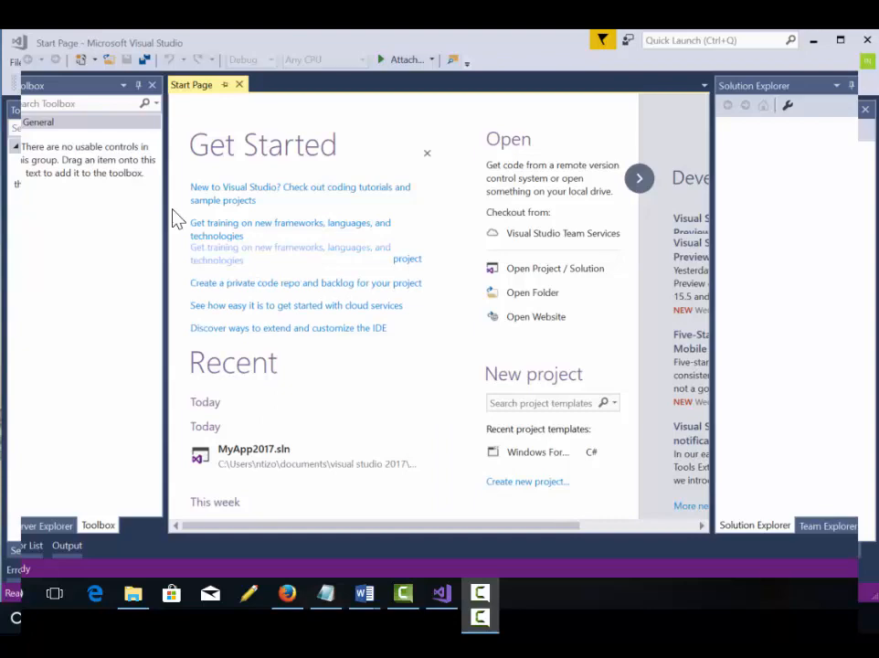
Step: Create the Windows Forms App project WindowsFormsApp4 and enlarge its blank Form1 in the designer
left_click(15, 62)
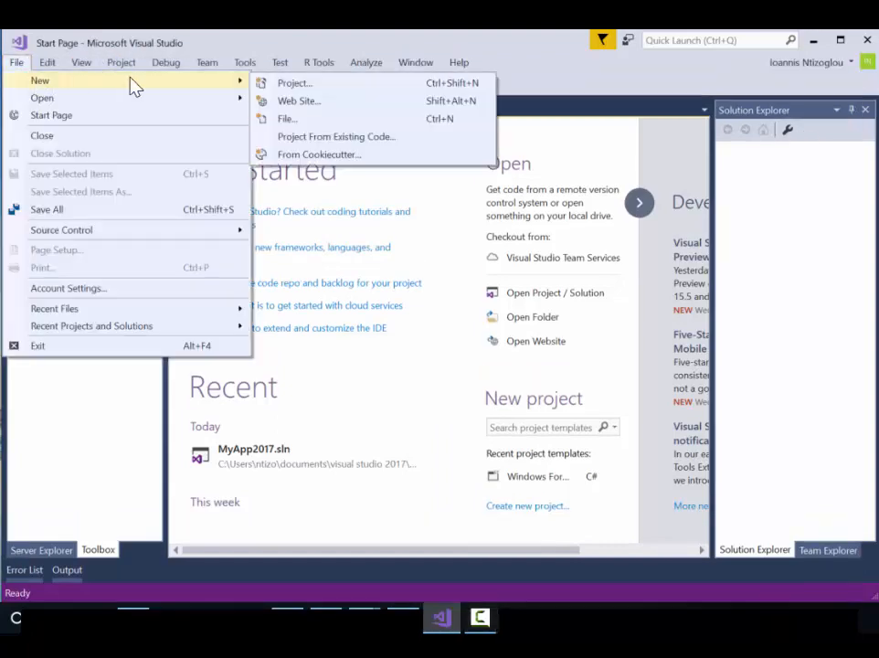
left_click(295, 83)
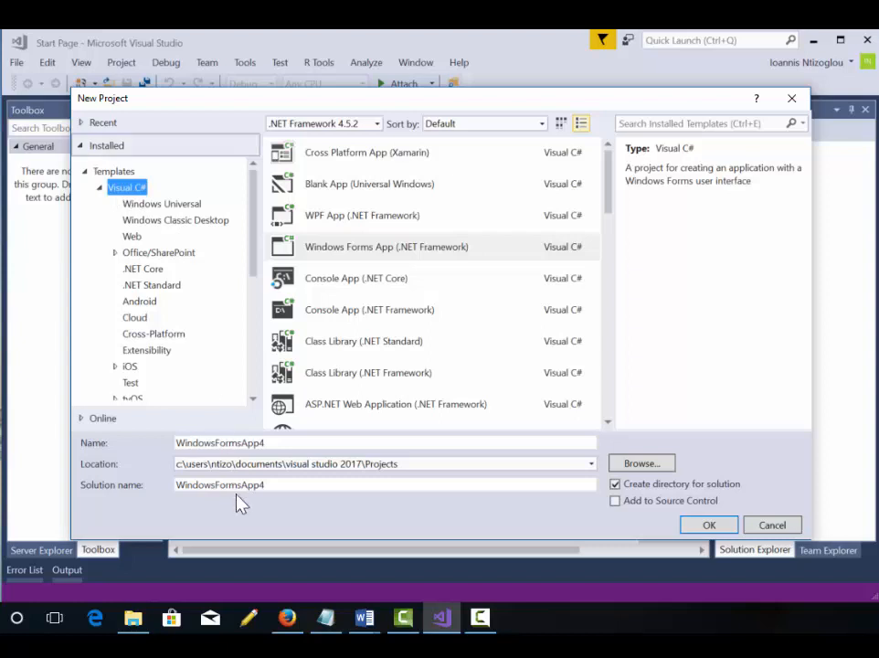
left_click(386, 247)
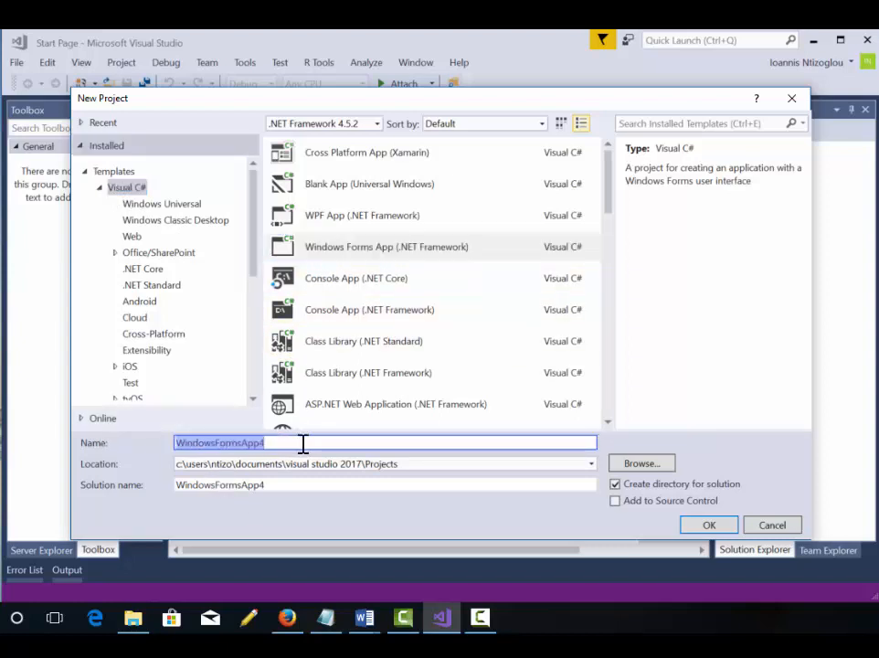
mouse_move(708, 524)
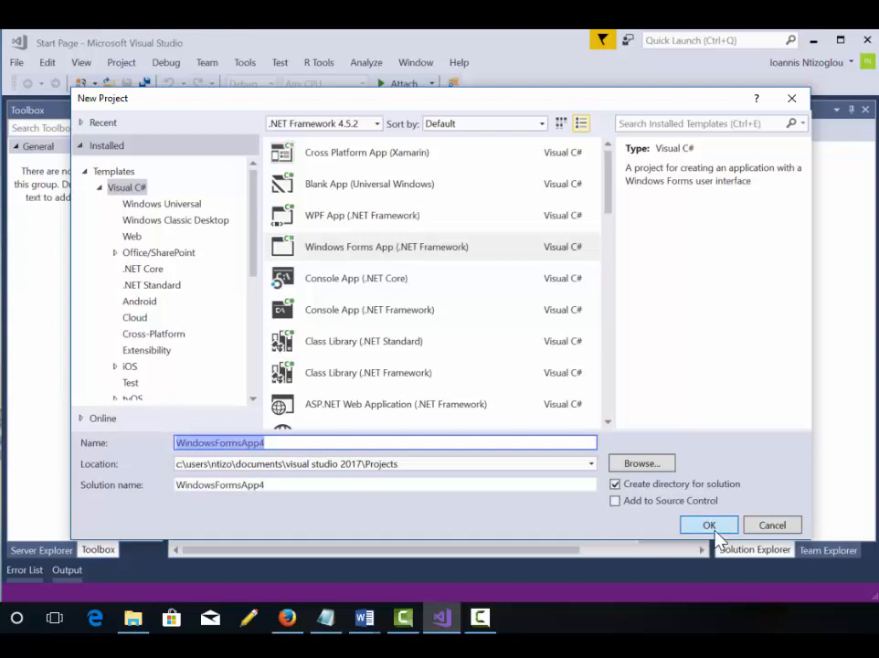
left_click(709, 525)
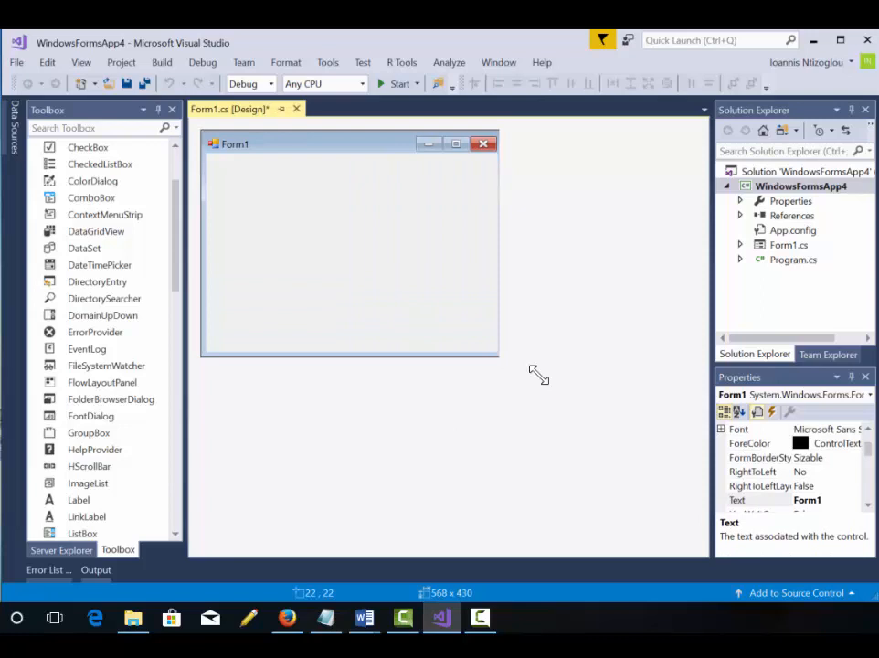
left_click_drag(499, 357, 567, 384)
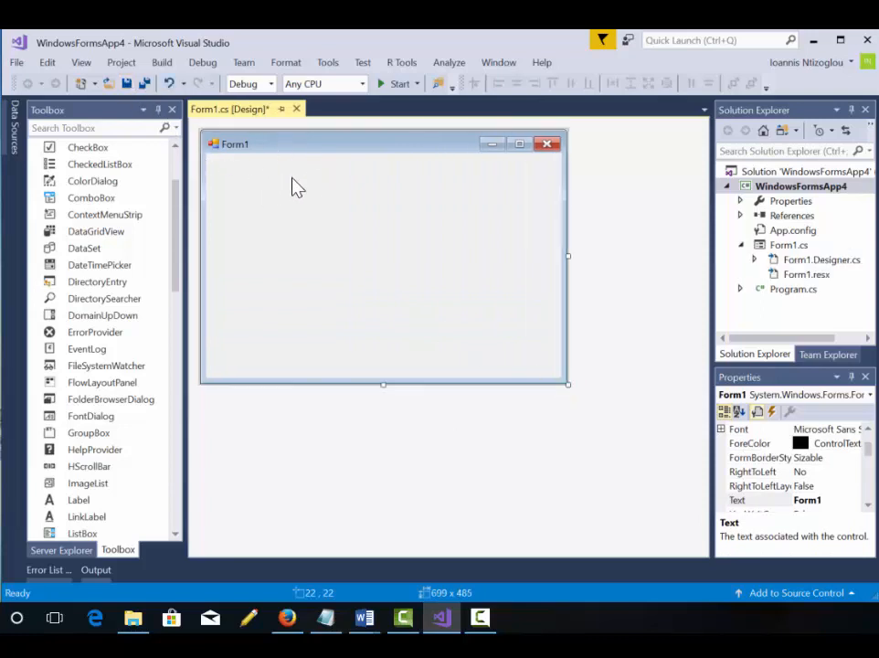
Step: Add a new Windows Form item, Form2, to the project from the Visual C# templates
left_click(121, 62)
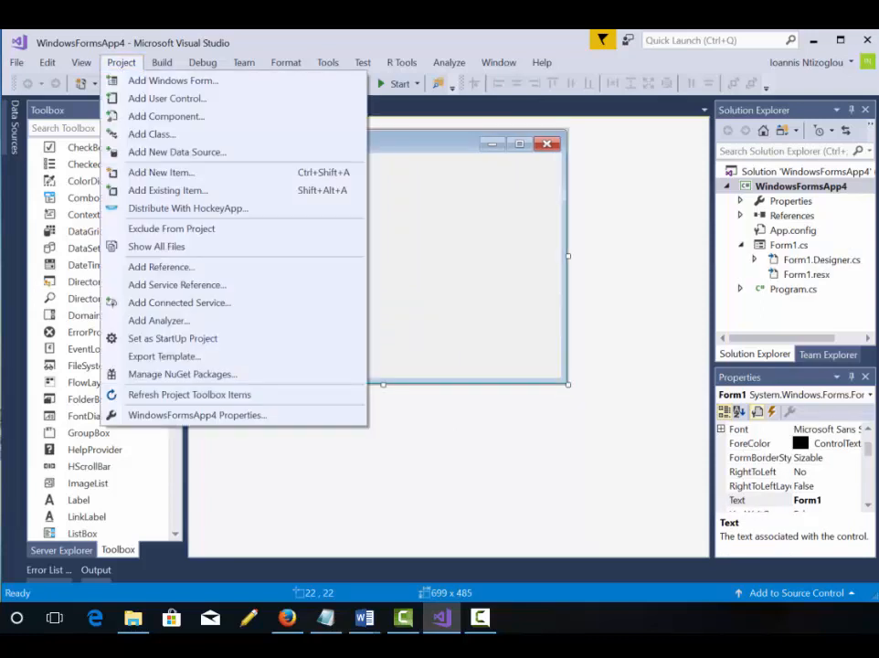
left_click(162, 172)
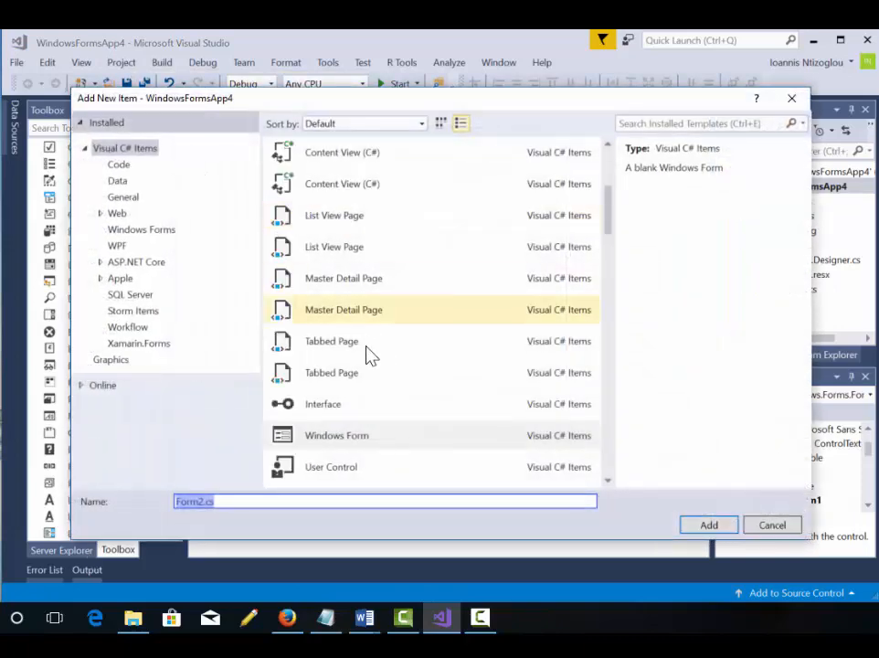
left_click(124, 148)
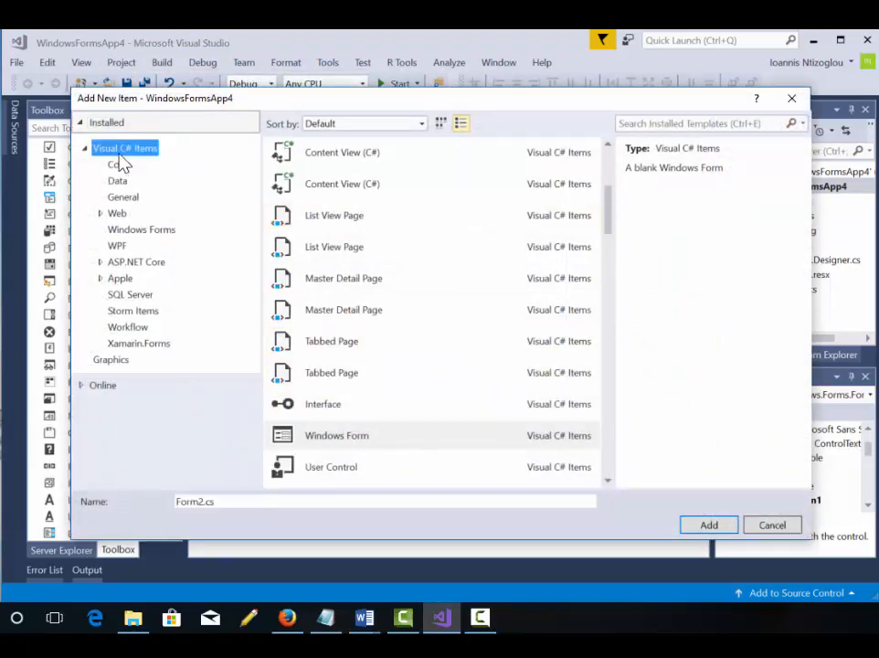
mouse_move(365, 448)
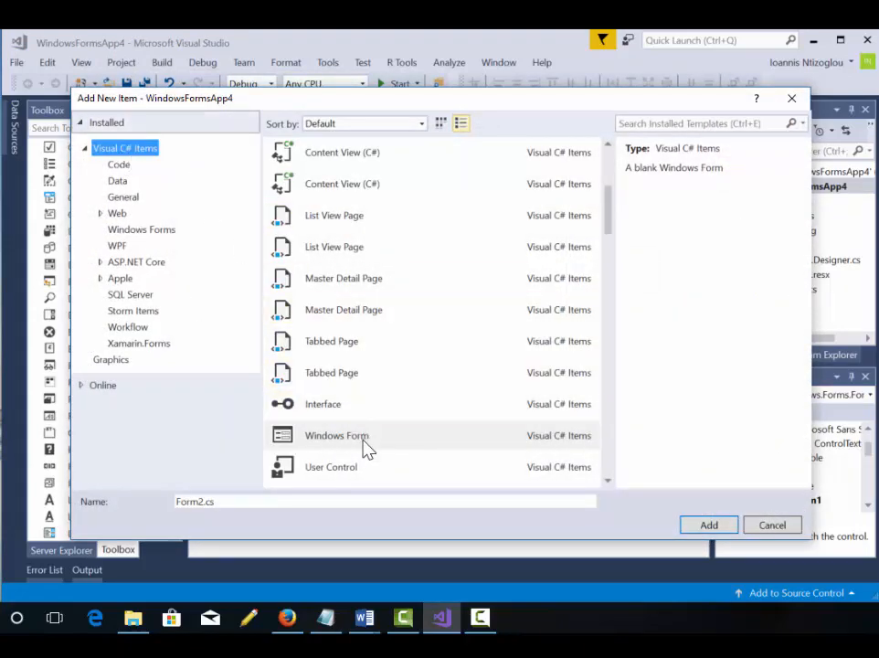
left_click(337, 435)
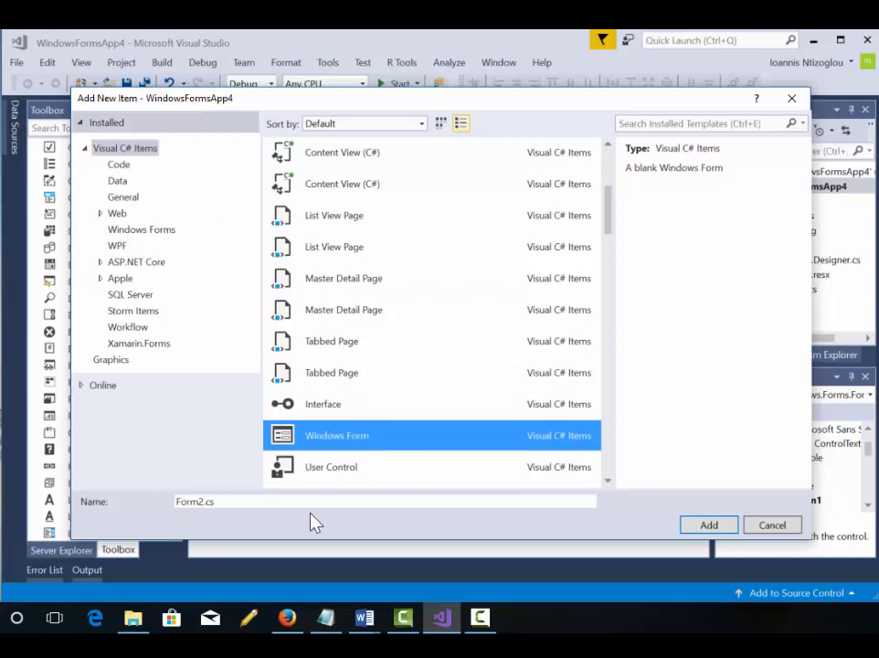
left_click(708, 525)
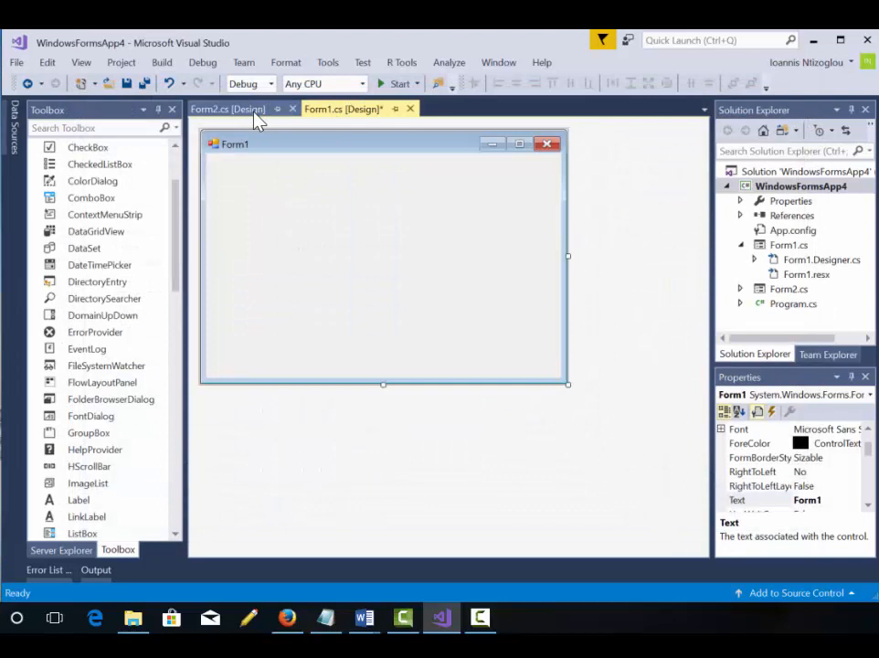
Step: Enlarge Form2 in its designer and select button1 among its label, button and checkbox
left_click(227, 108)
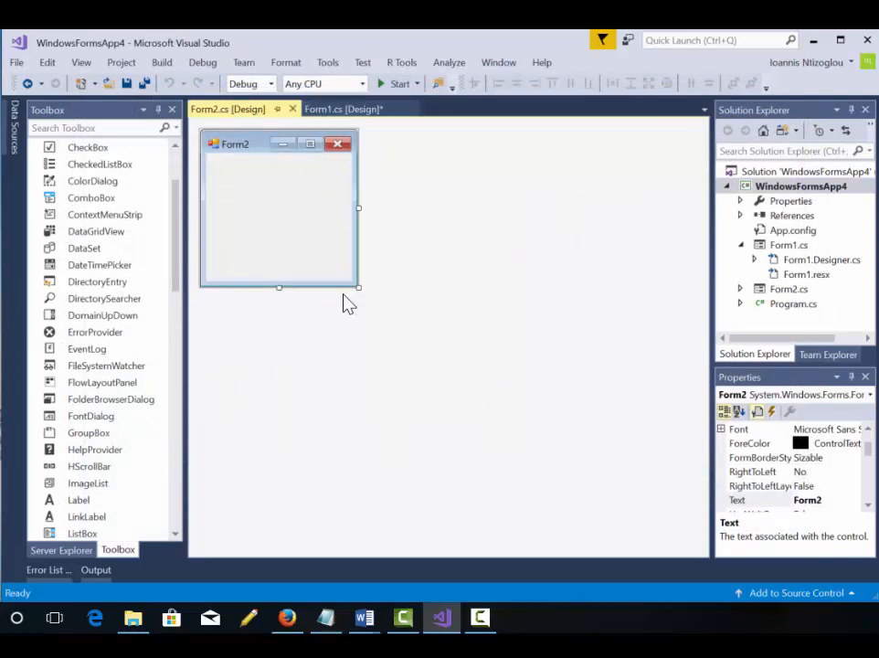
left_click_drag(359, 287, 658, 400)
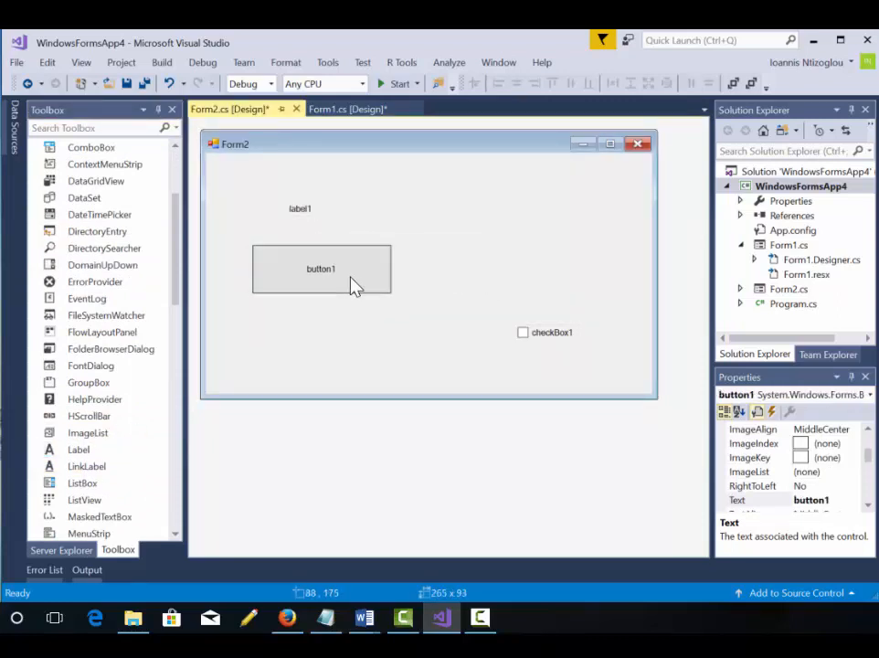
left_click(321, 269)
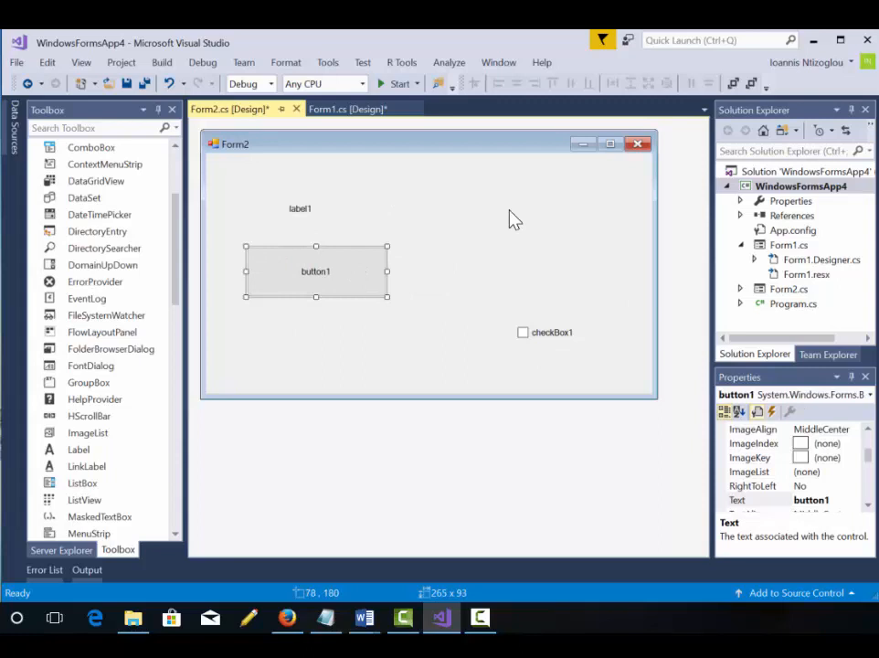
Step: Place a button on Form1 with the Text 'Click Here to run the App'
left_click(348, 109)
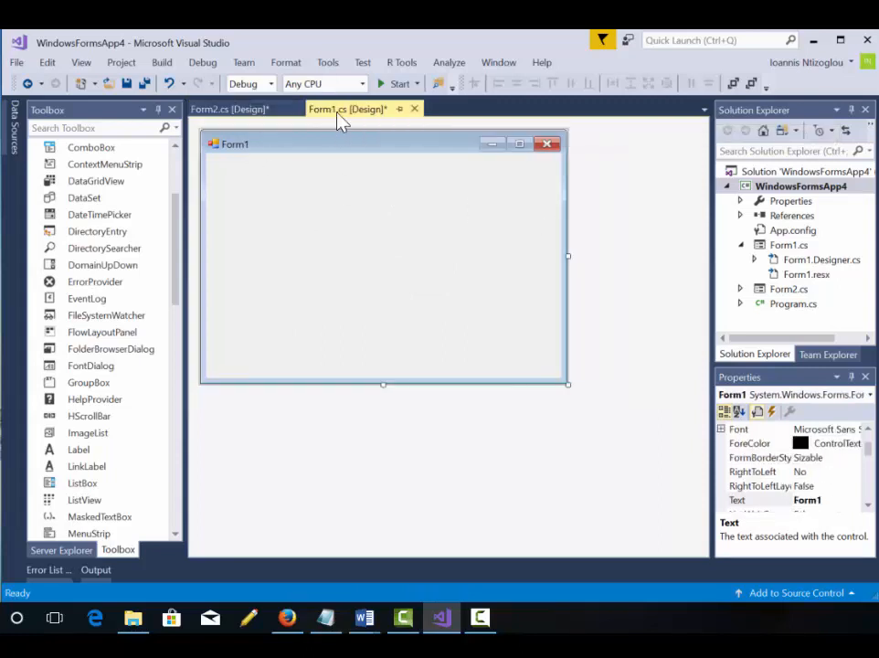
mouse_move(277, 282)
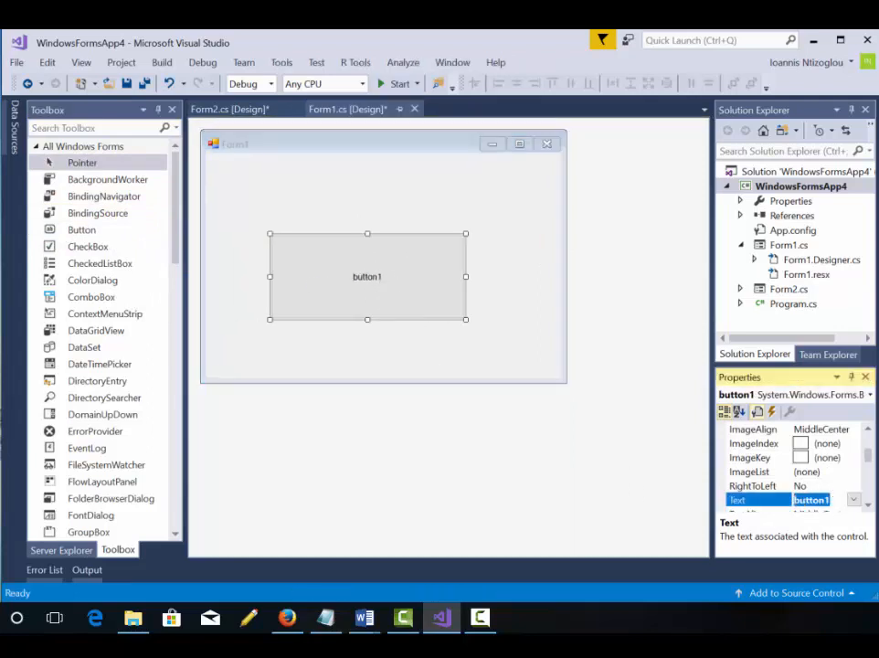
type("cl")
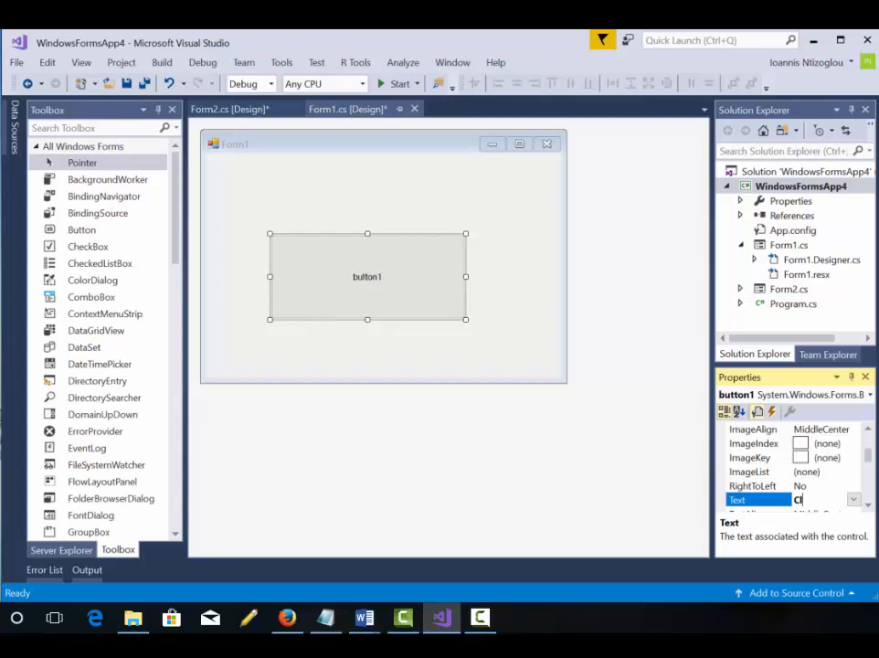
type("Click Here")
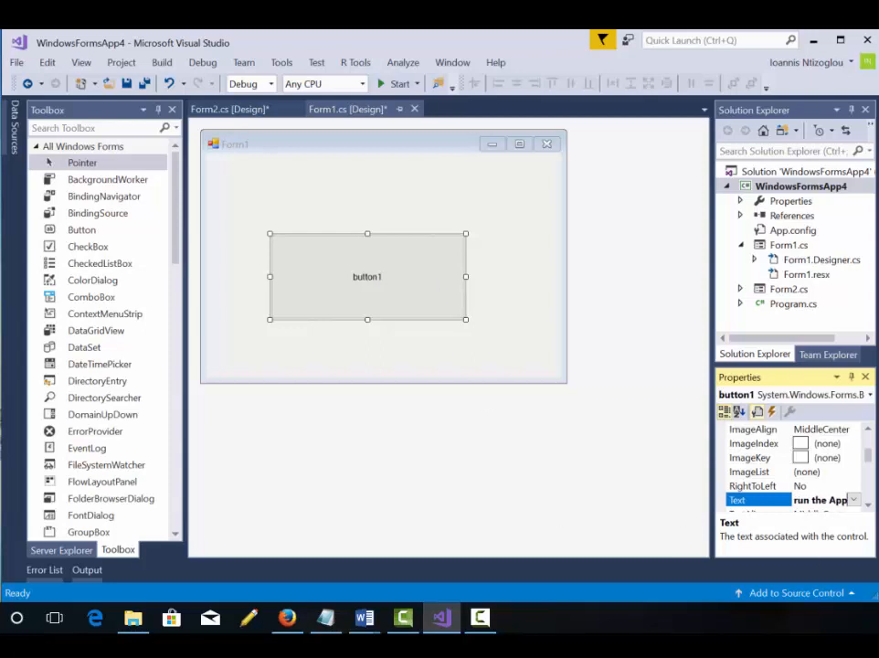
type("Click Here to run the App")
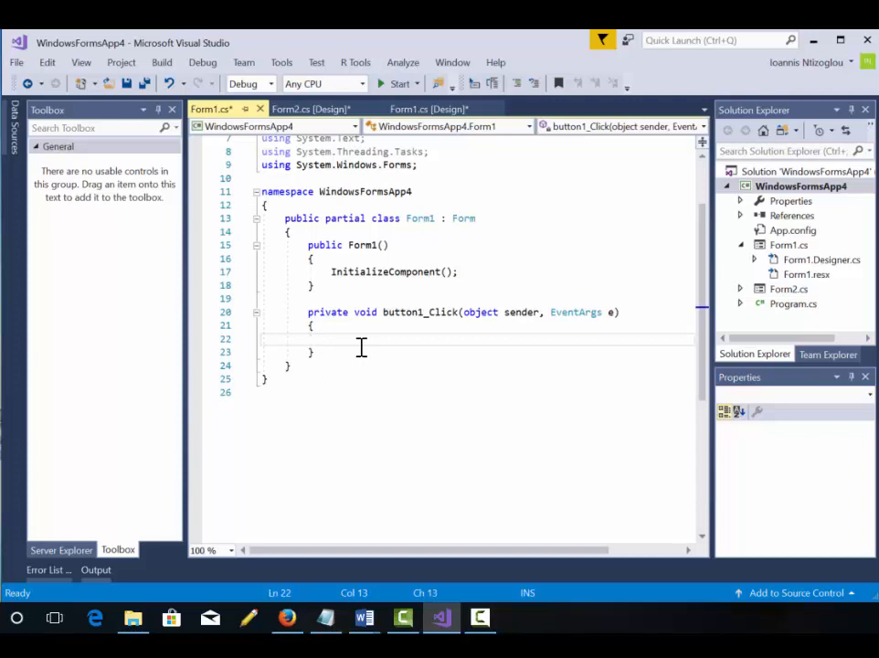
Step: Declare DateTime Date1 = DateTime.Now; inside the button1_Click handler
key("enter")
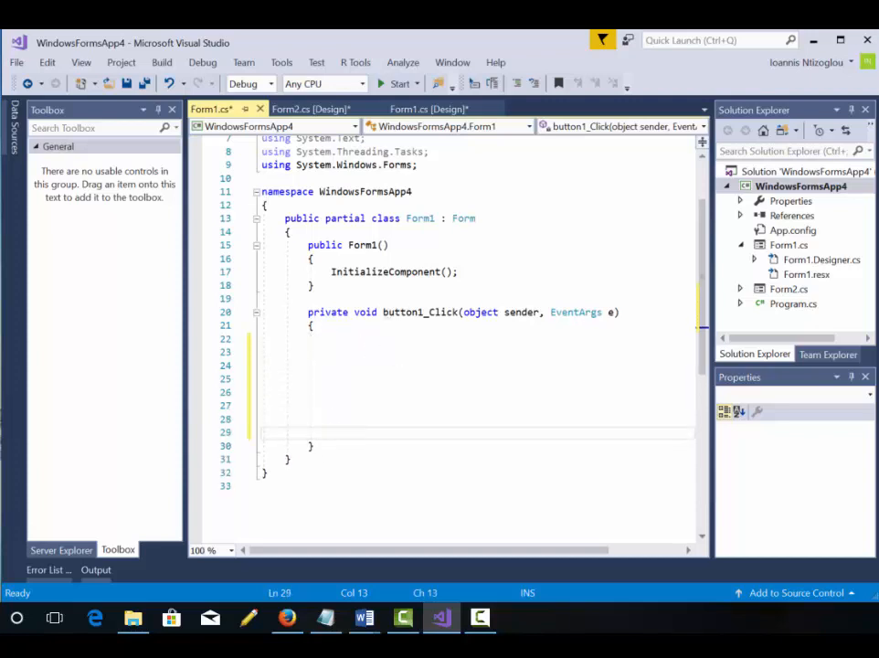
left_click(331, 352)
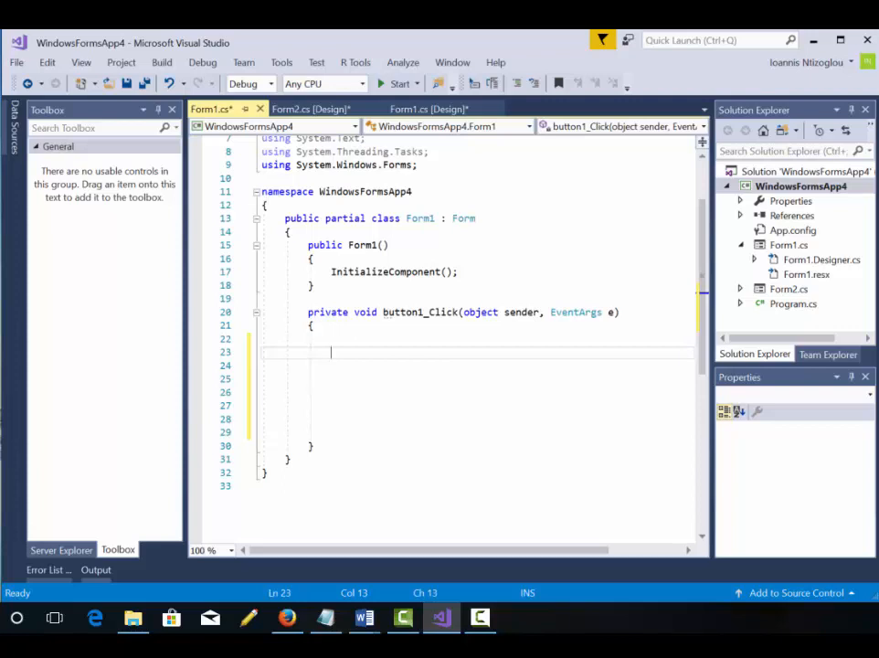
type("Date")
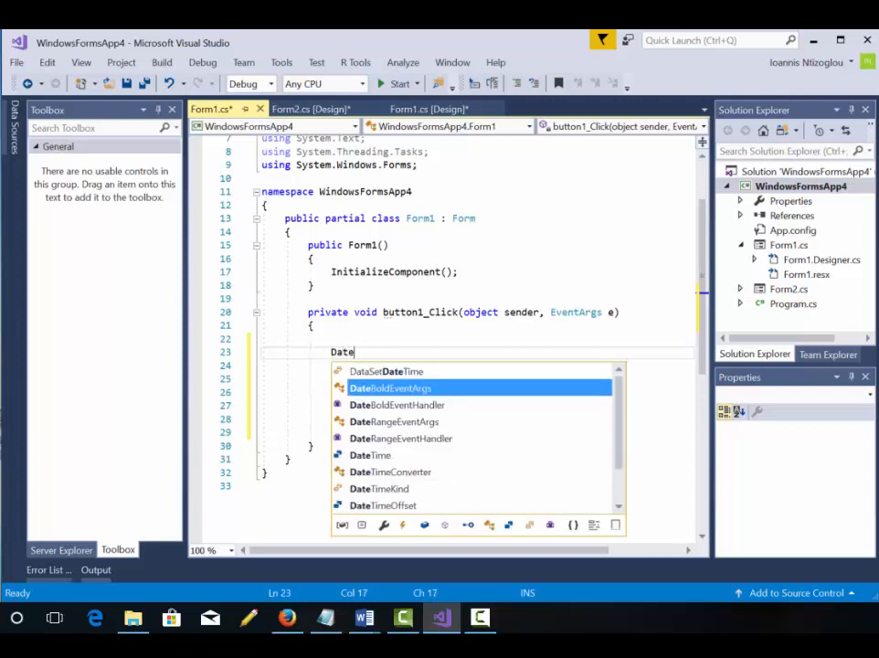
type("Time Date")
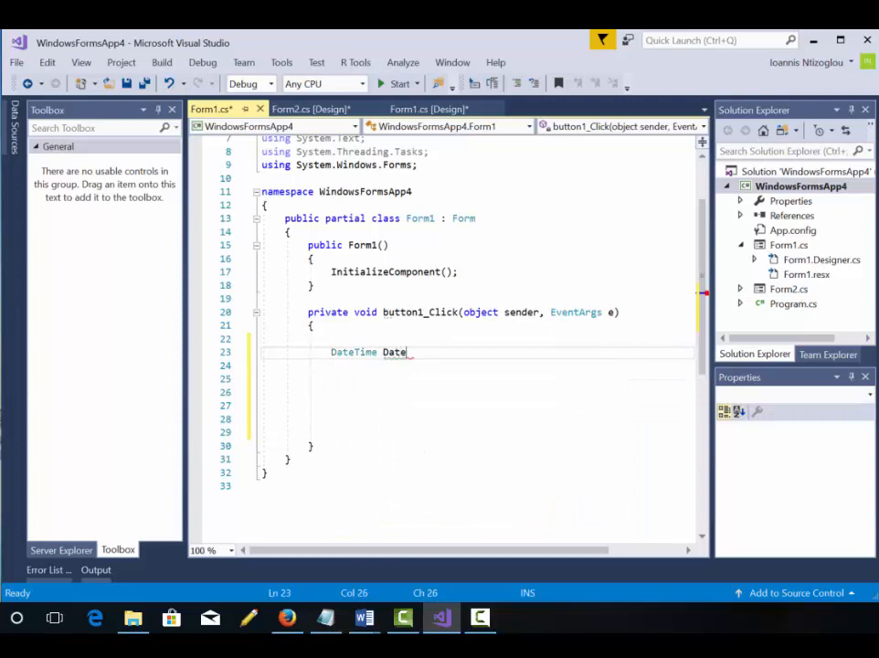
type("1")
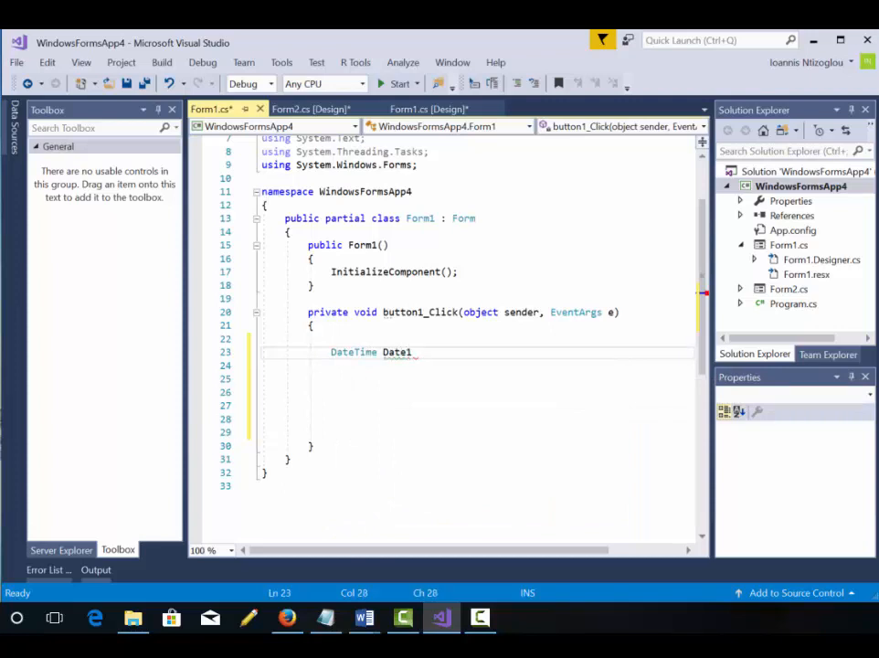
type("= _DateTime.Now;")
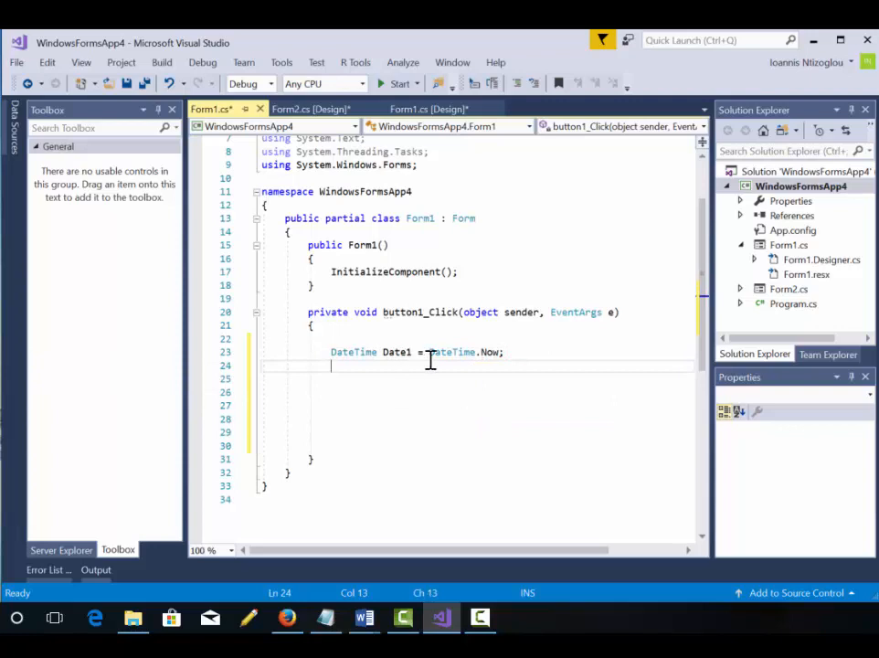
left_click(500, 352)
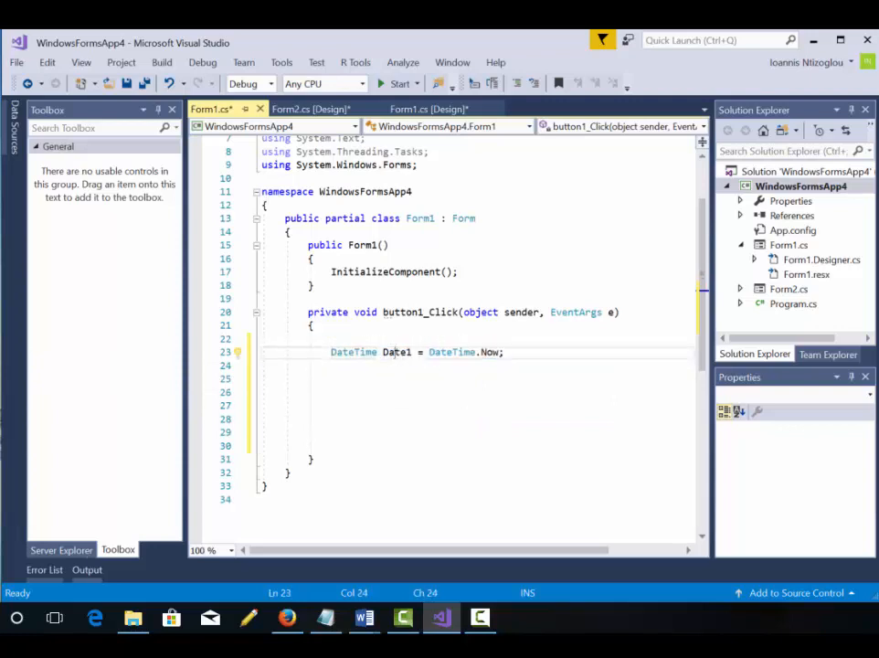
double_click(397, 352)
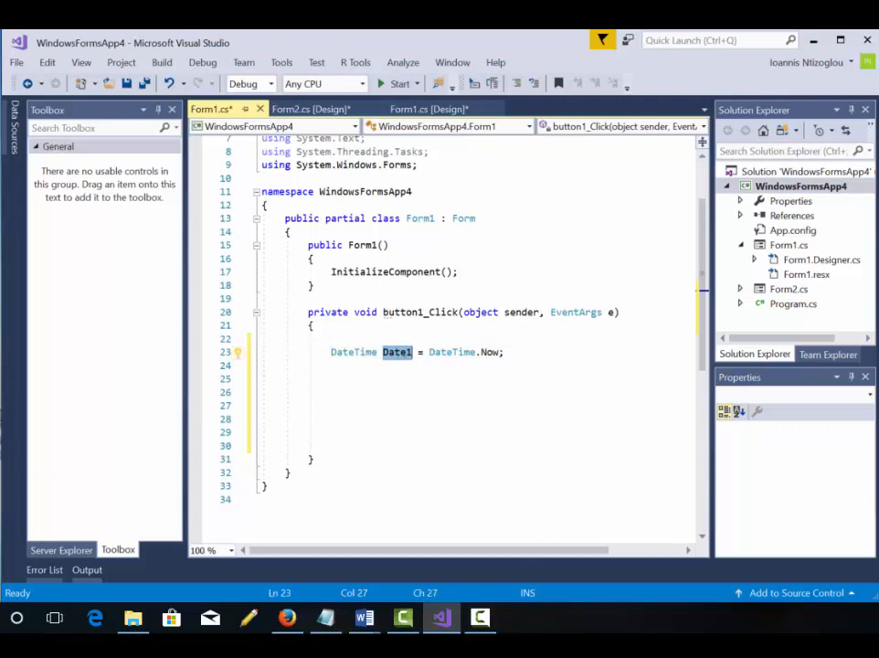
mouse_move(396, 352)
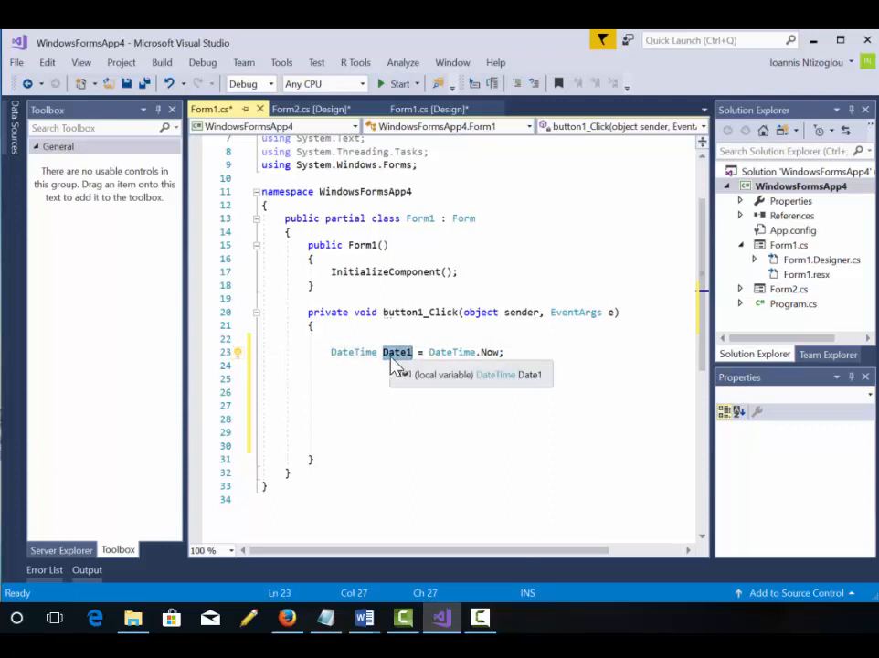
mouse_move(411, 356)
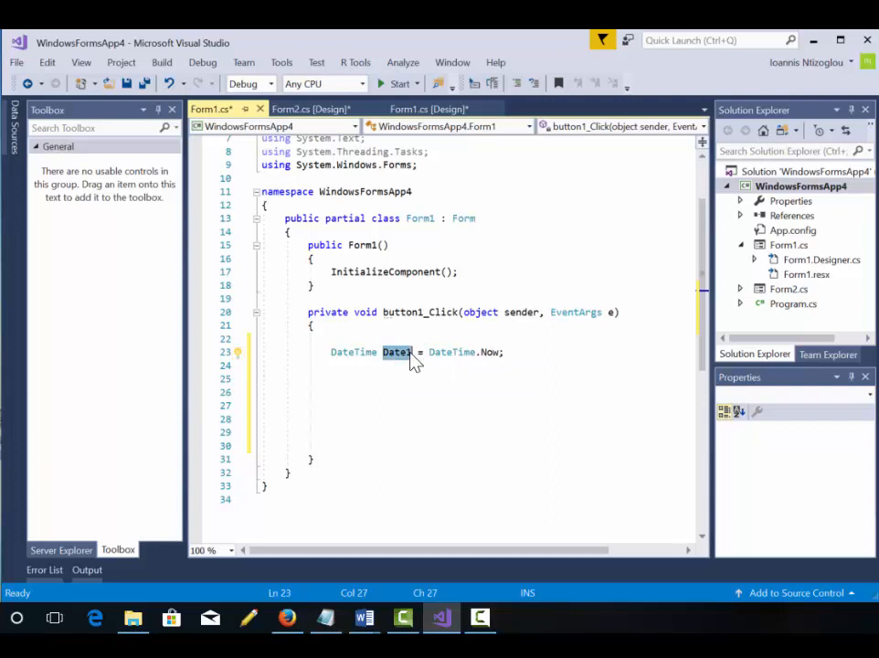
Step: Declare DateTime Date2 = DateTime.Parse("29/10/2017"); on the next line
left_click(509, 352)
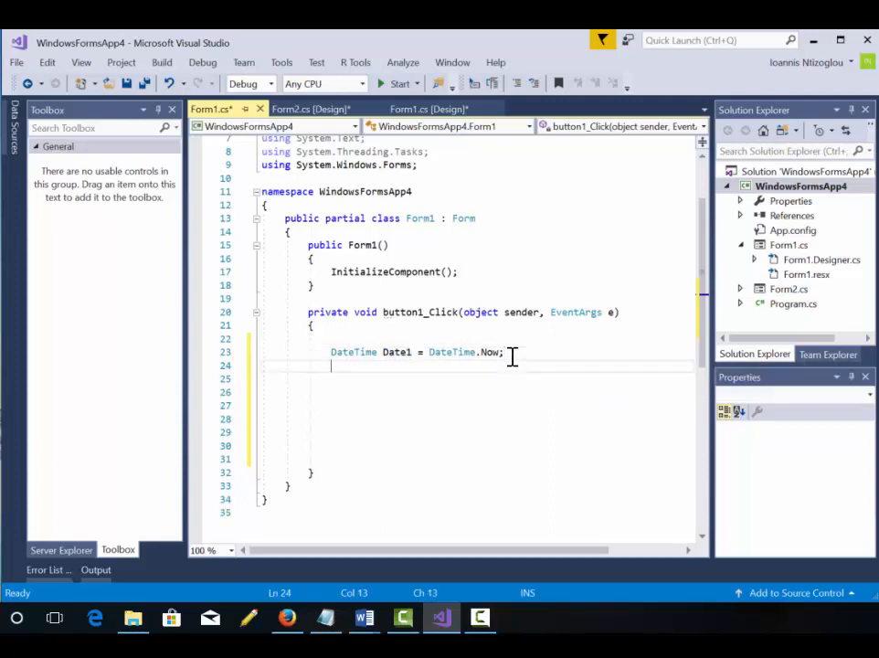
type("DateTime Date2")
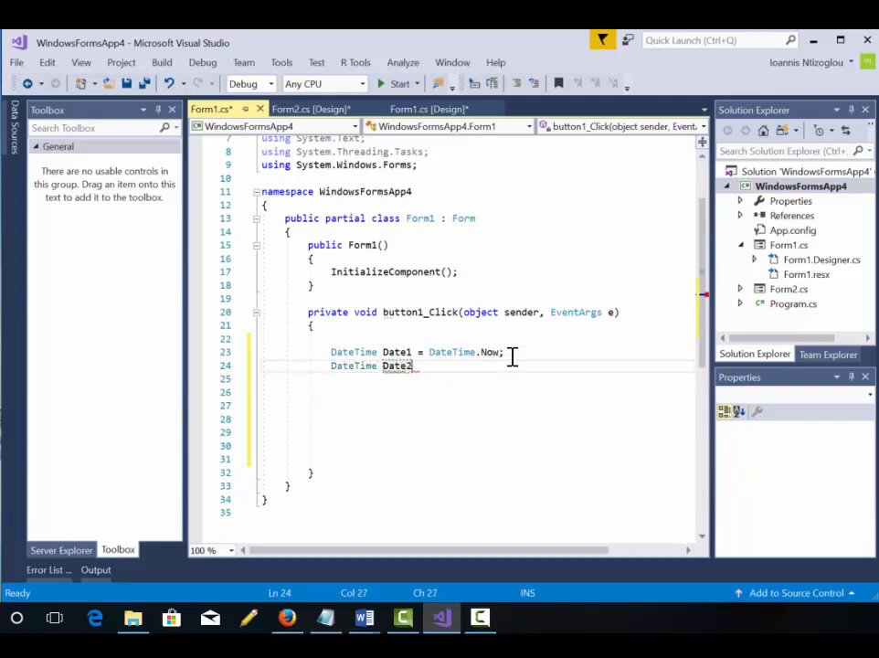
type("=")
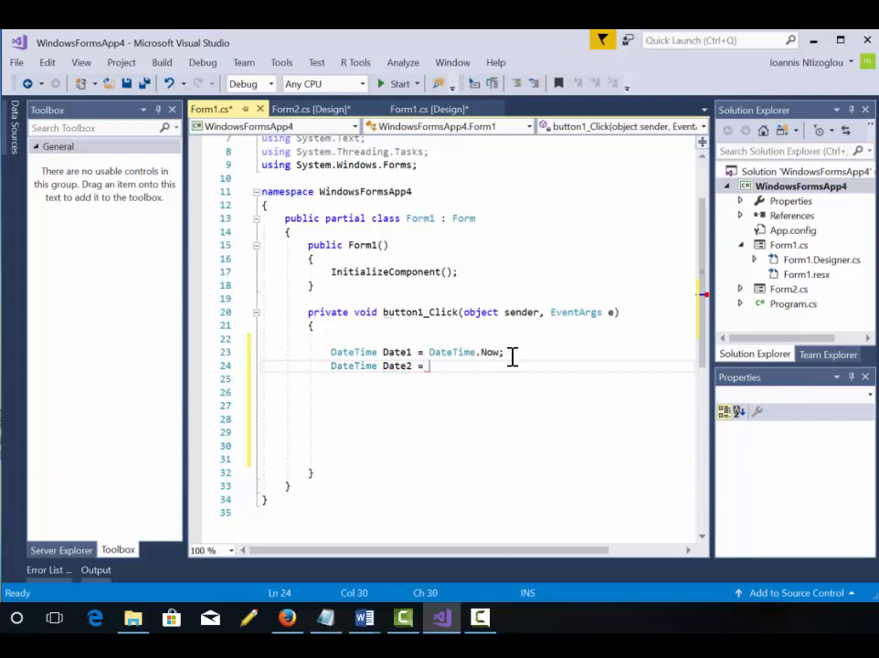
type("DateTime.O")
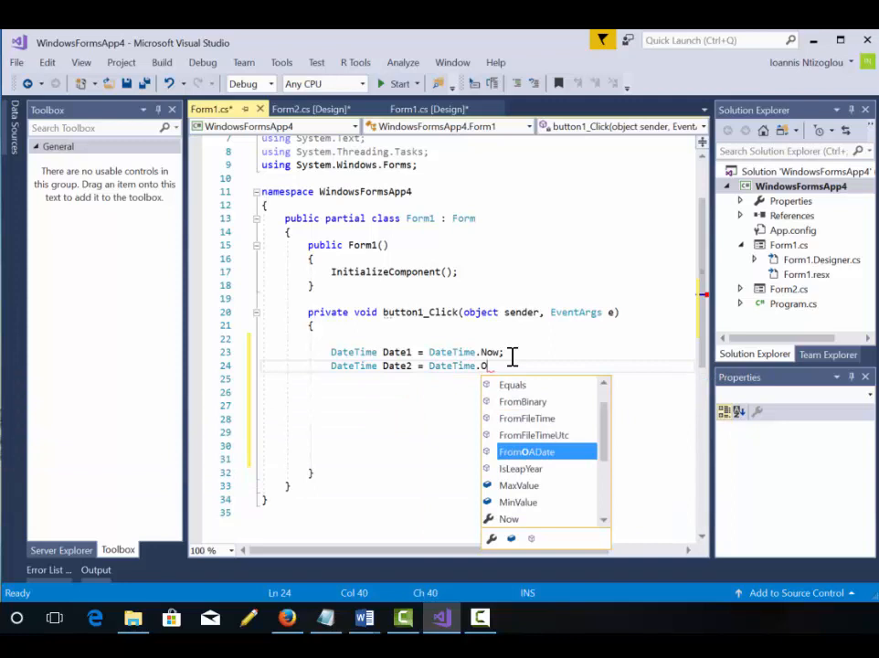
type("Parse(\"")
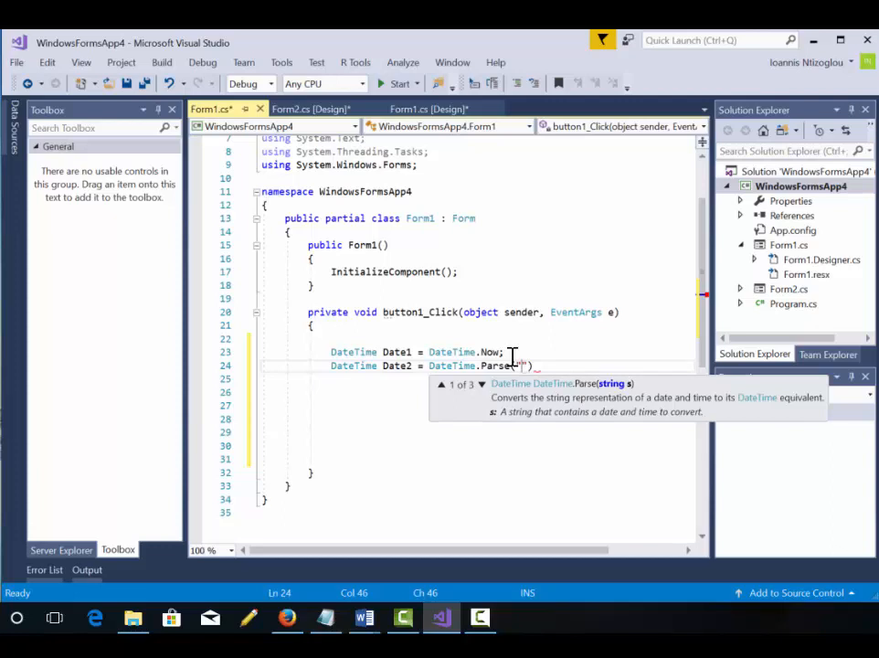
type("29")
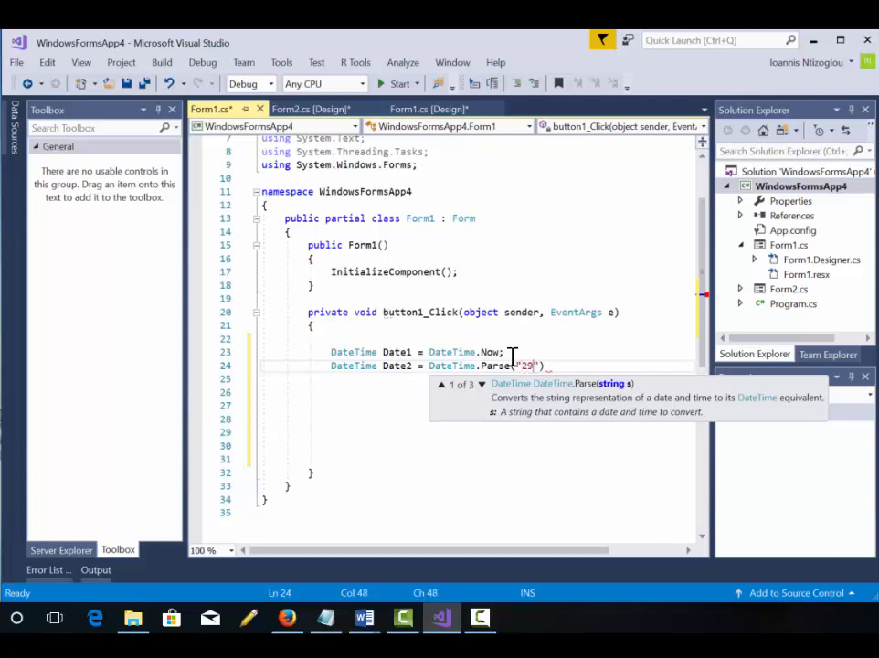
type("/10/")
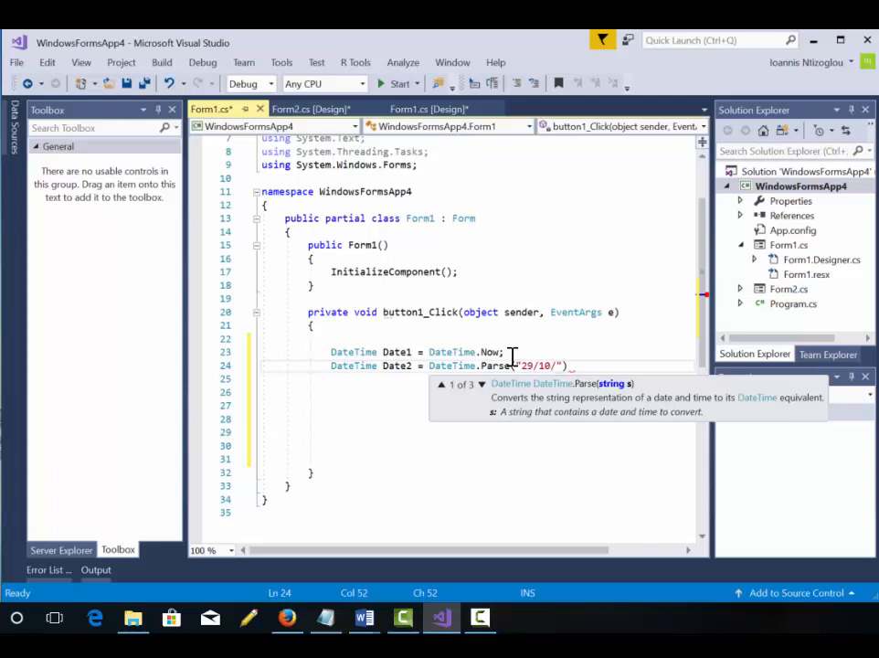
type("2017")
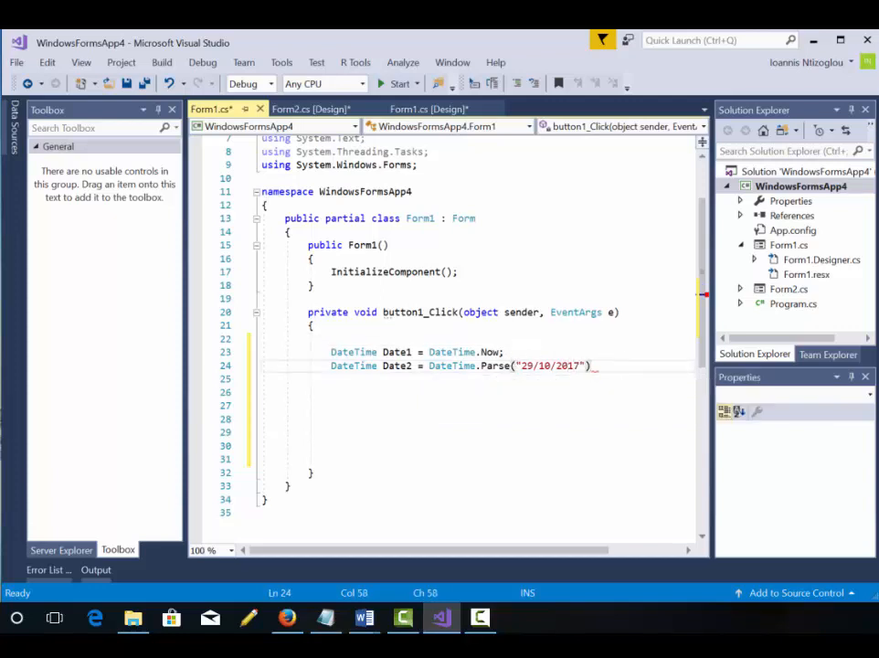
key("enter")
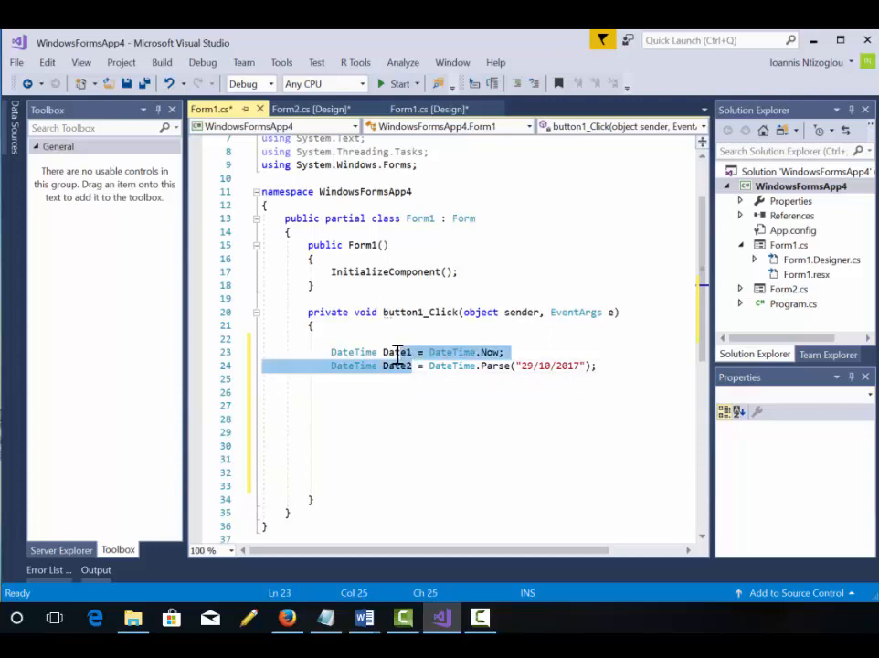
Step: Insert an if snippet with the condition Date1.Date > Date2.Date below the declarations
left_click(395, 352)
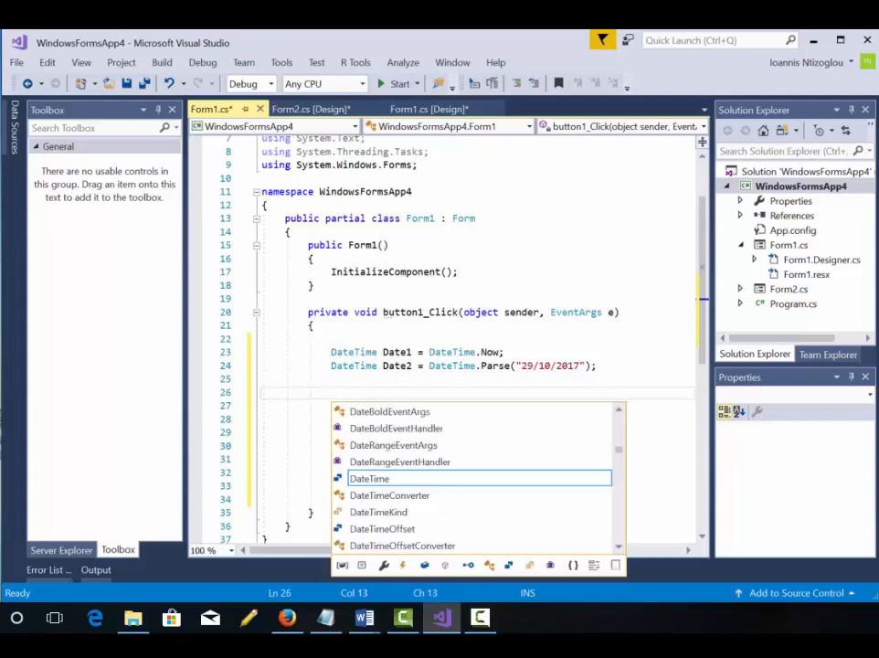
type("if")
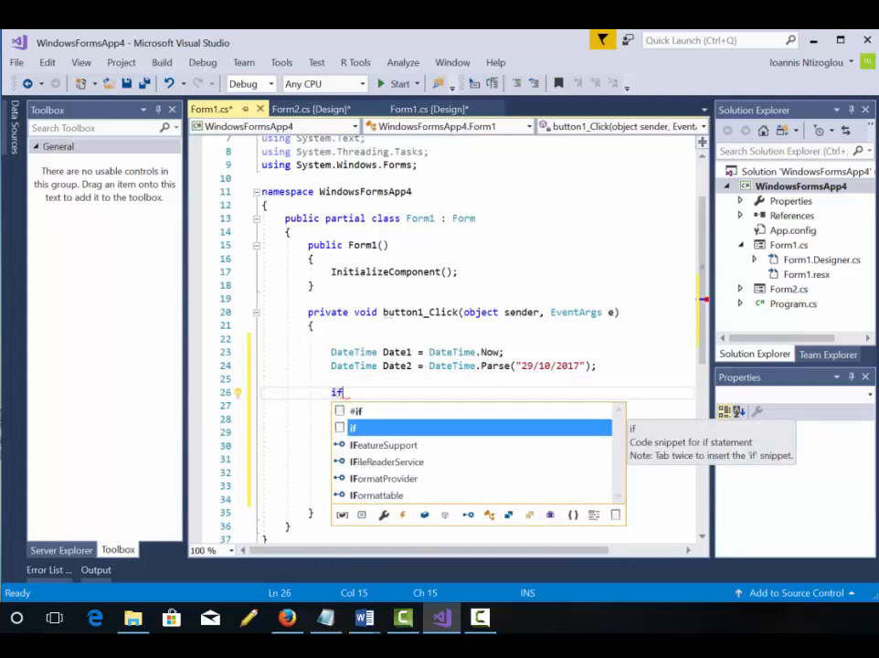
key("Tab")
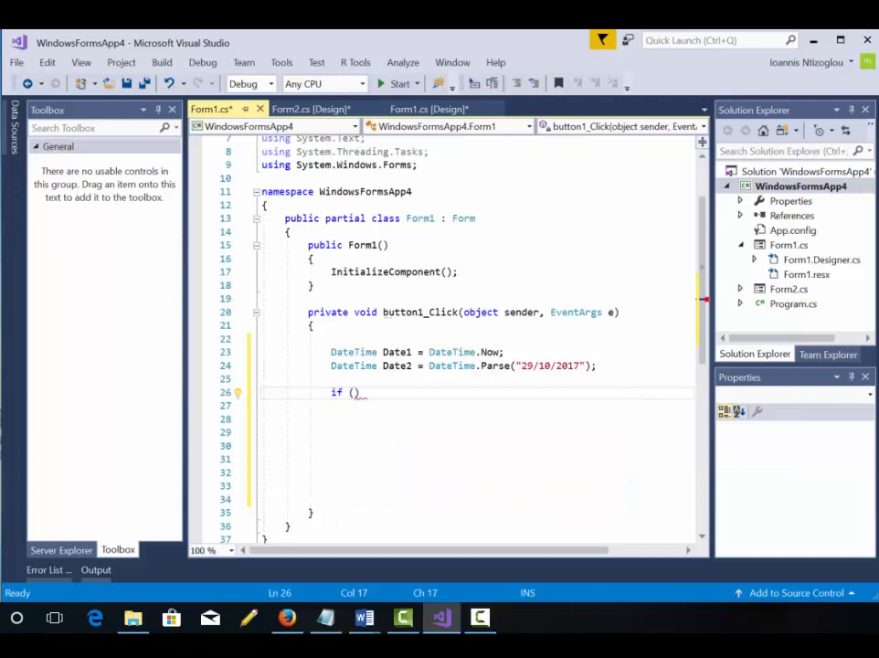
type("DateTi")
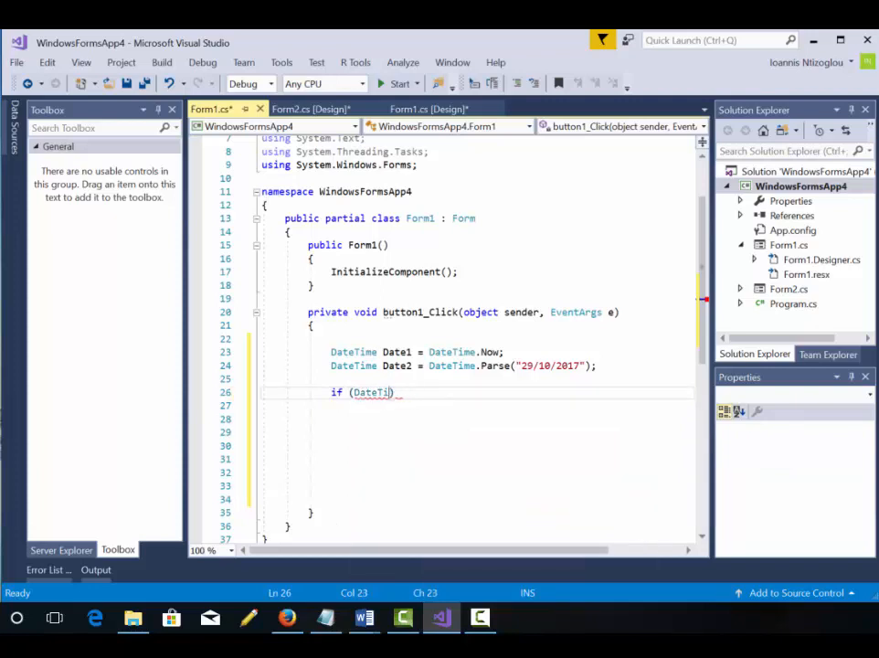
type("Date1.Date")
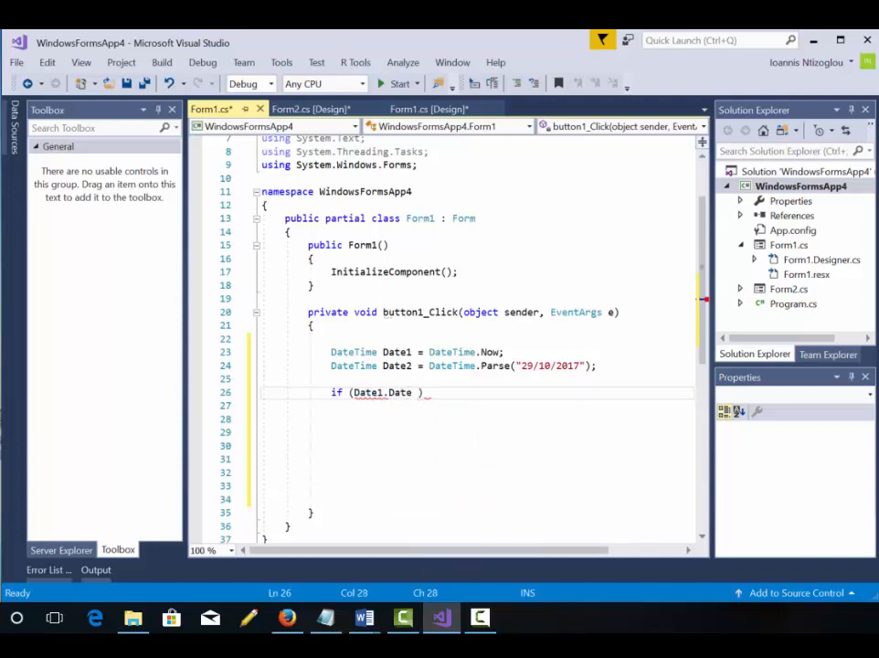
type(">Date2.Date")
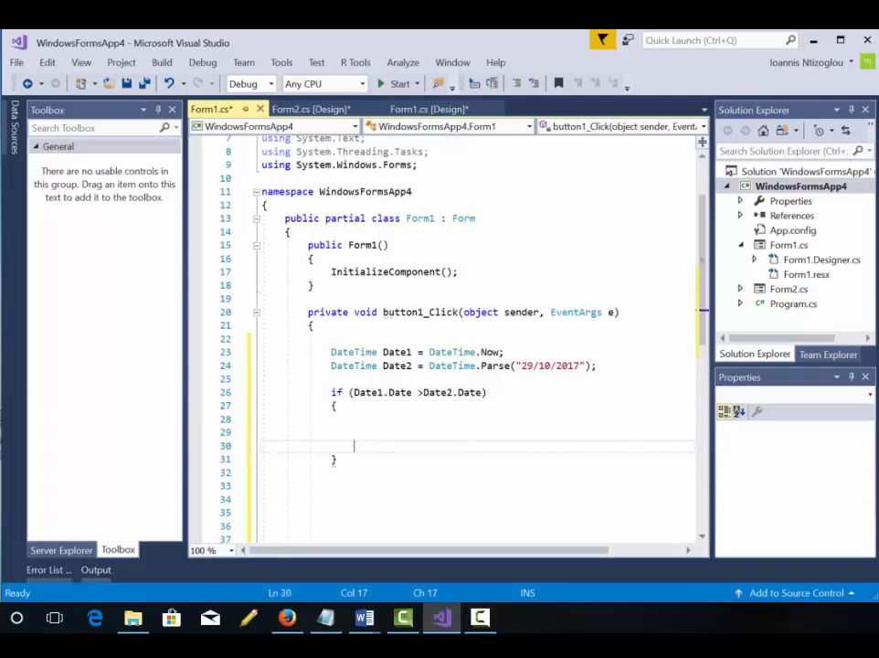
Step: Write a MessageBox.Show call in the if block saying 'Your App has expired.'
key("up")
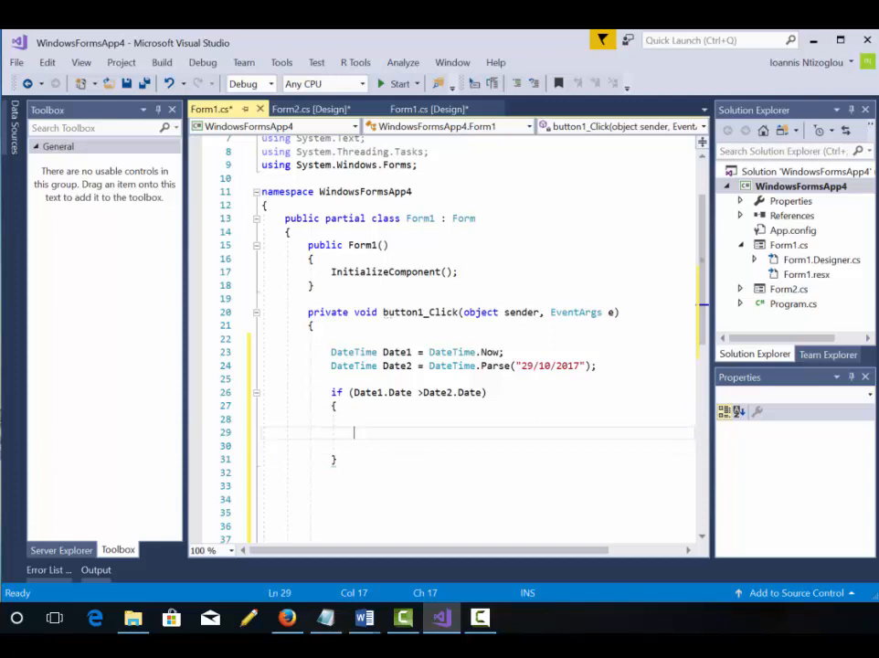
type("MessageBox.Show(\"")
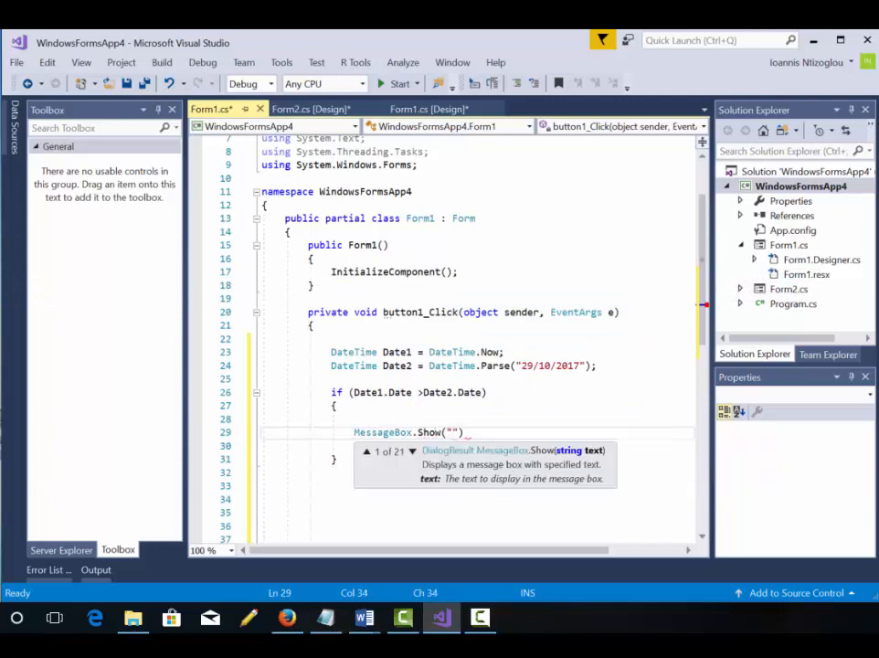
type("Your")
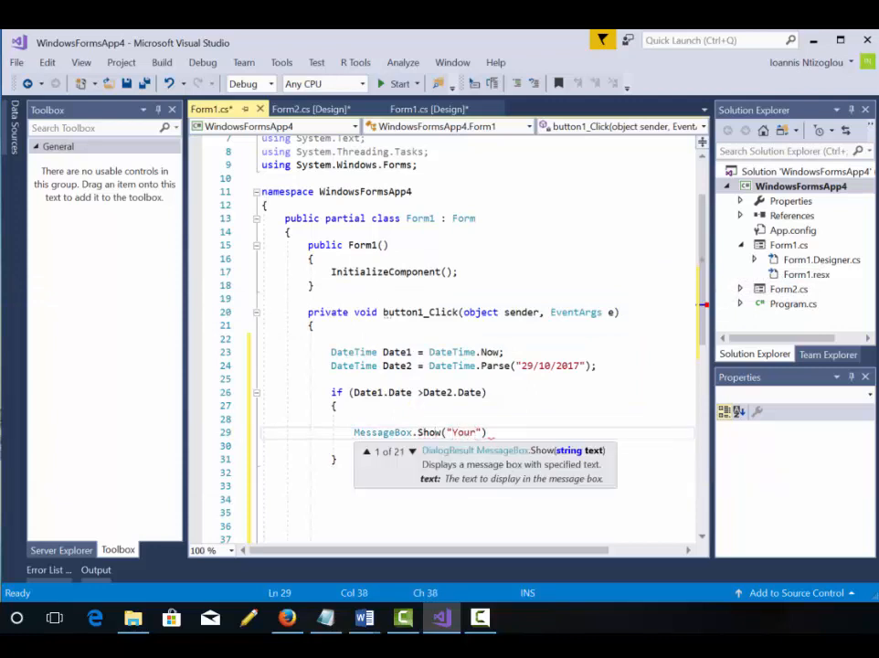
type("App")
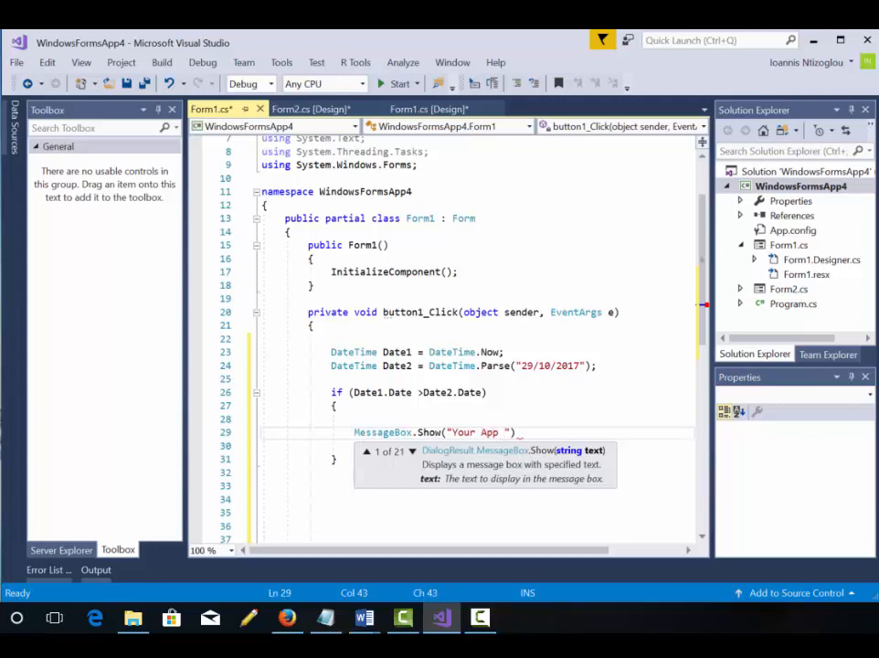
type("has")
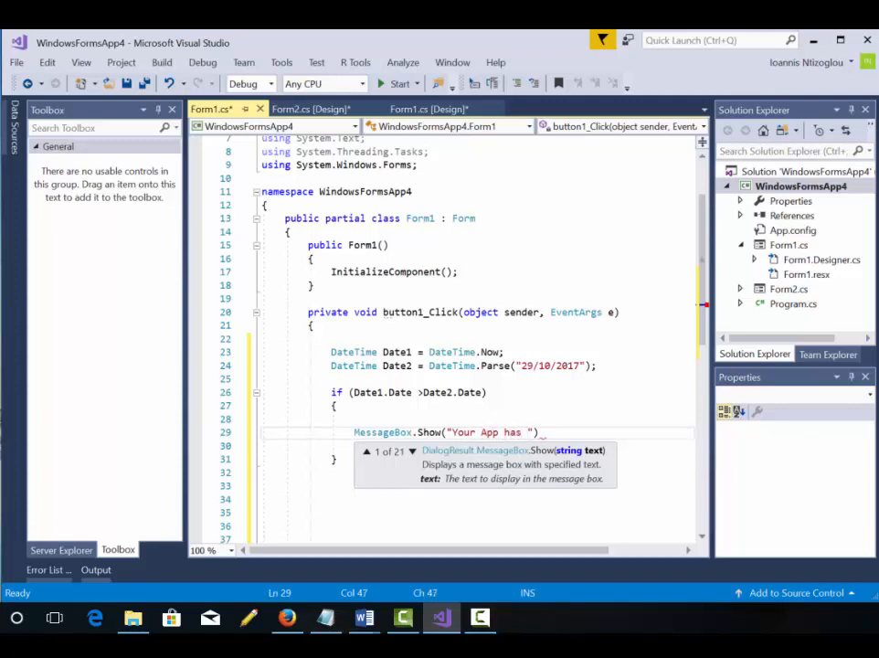
type("e")
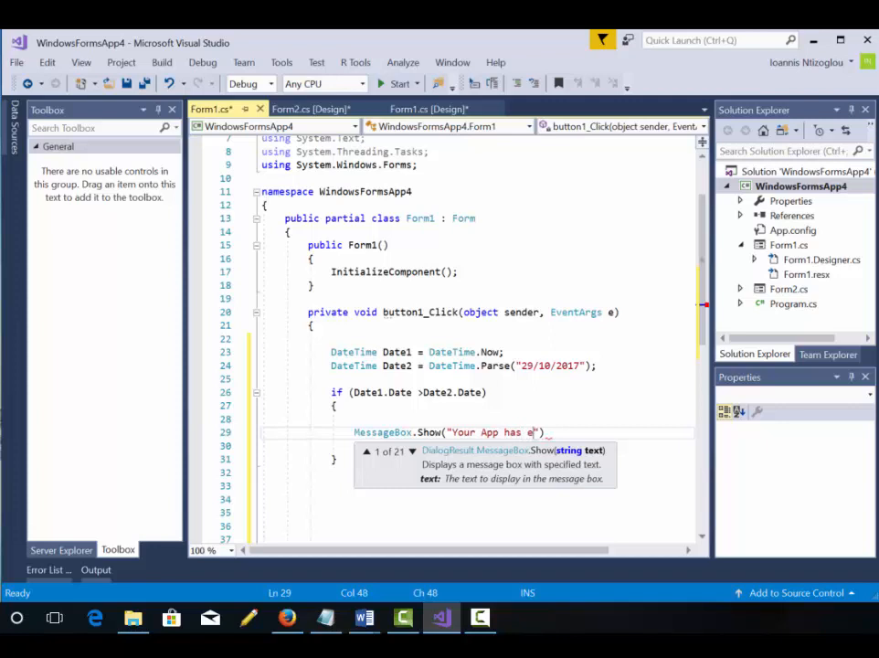
type("xpired")
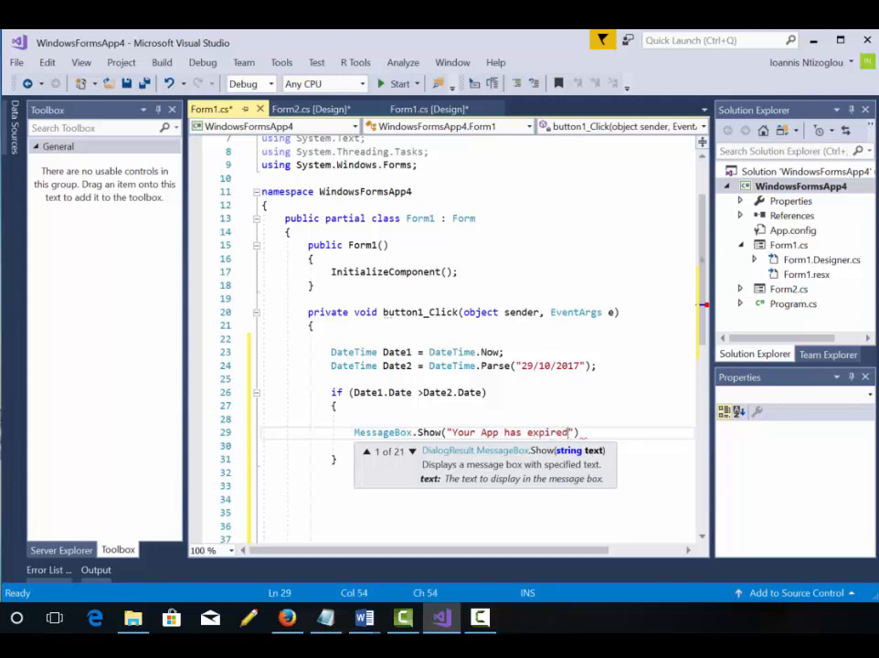
type(". Please contact us t")
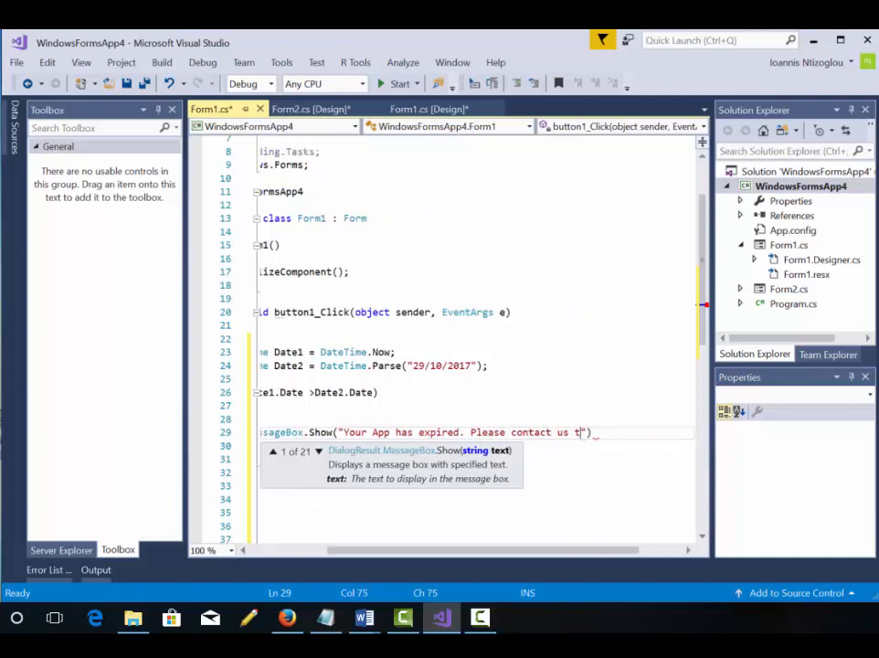
key("Backspace")
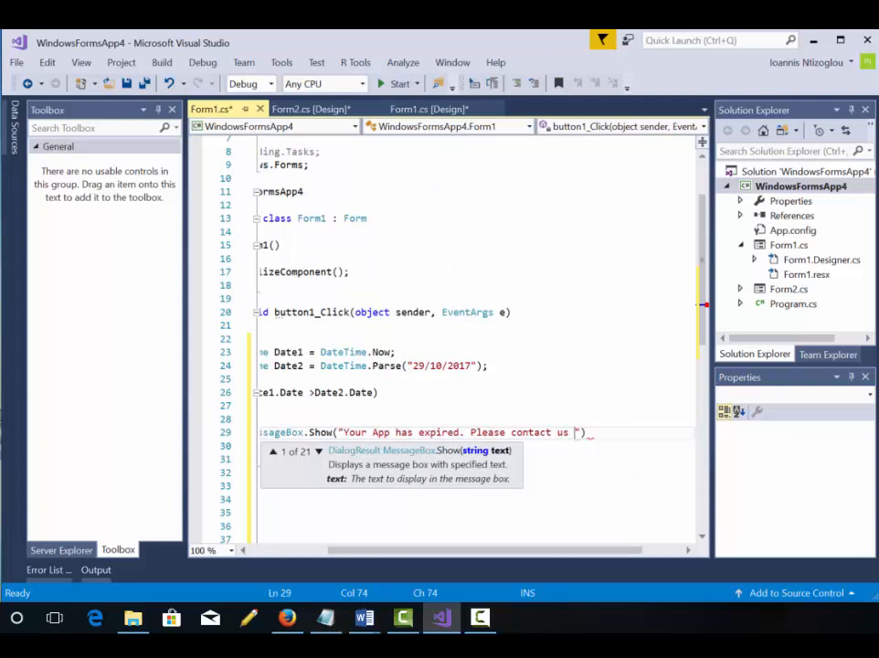
type("if you")
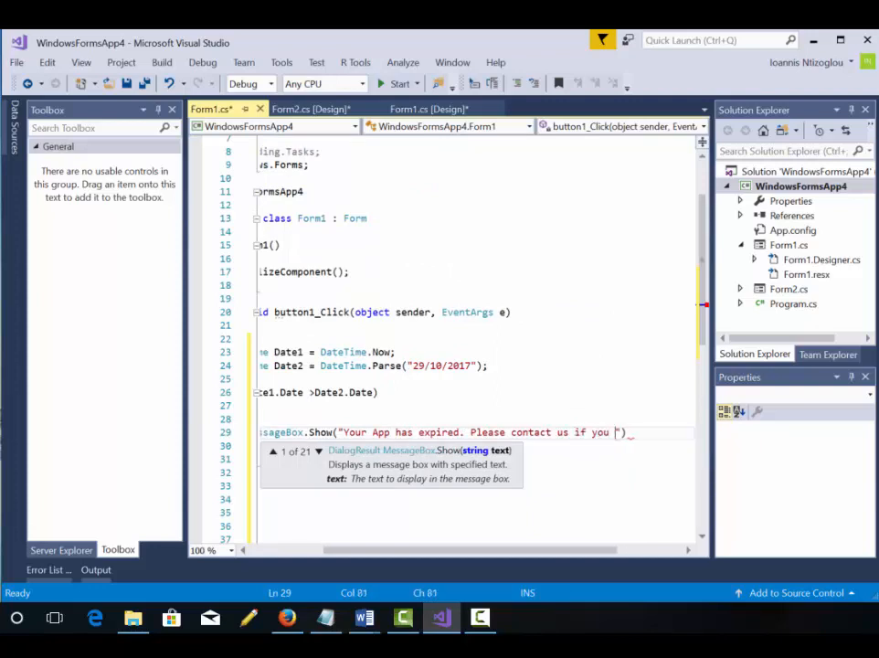
type("wish to")
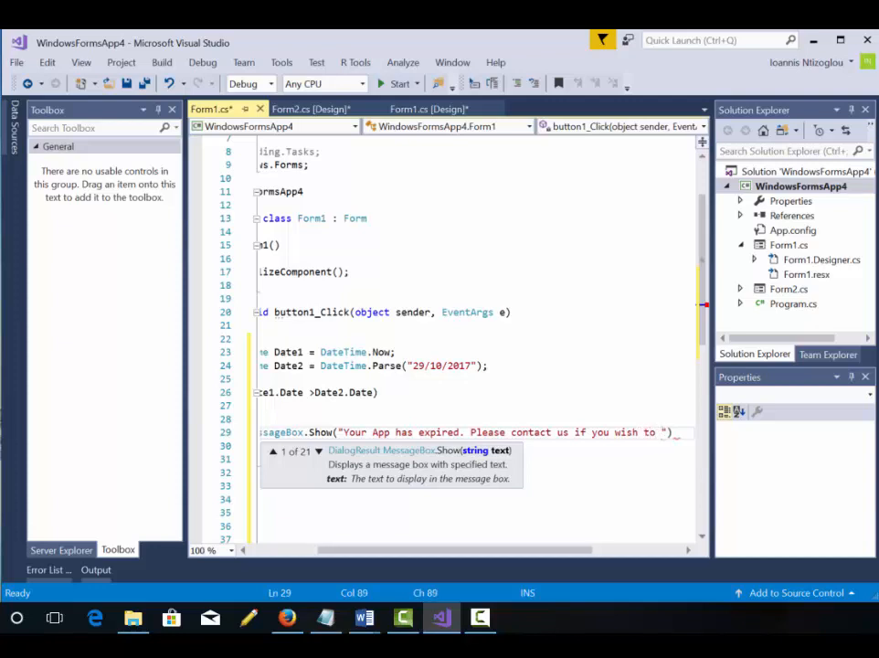
type("renew on")
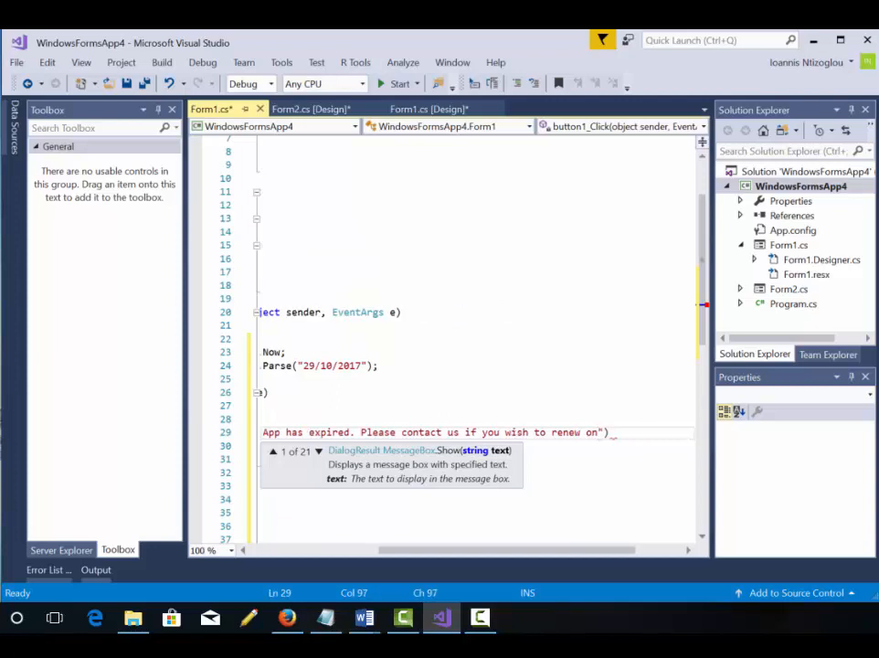
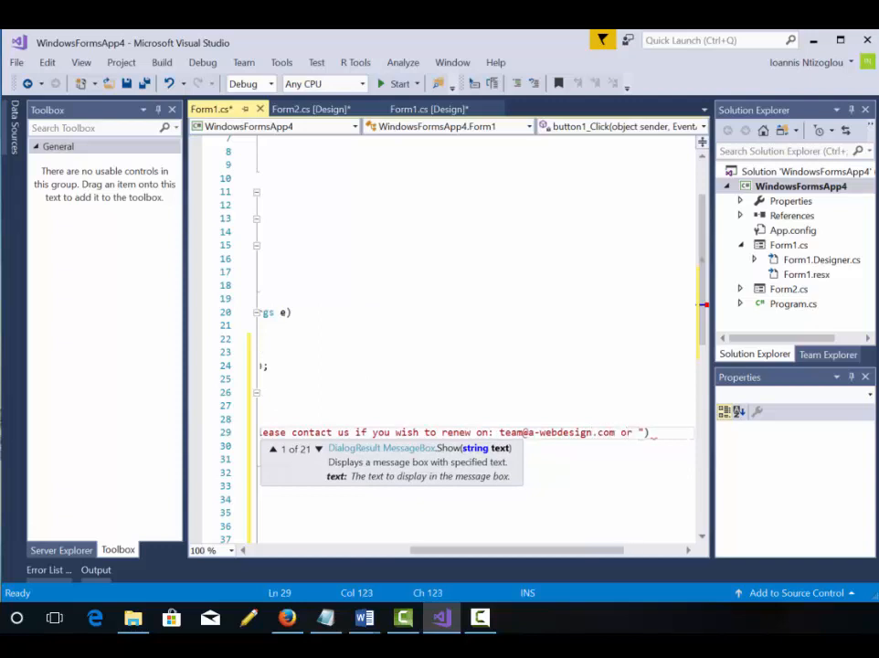
type("T")
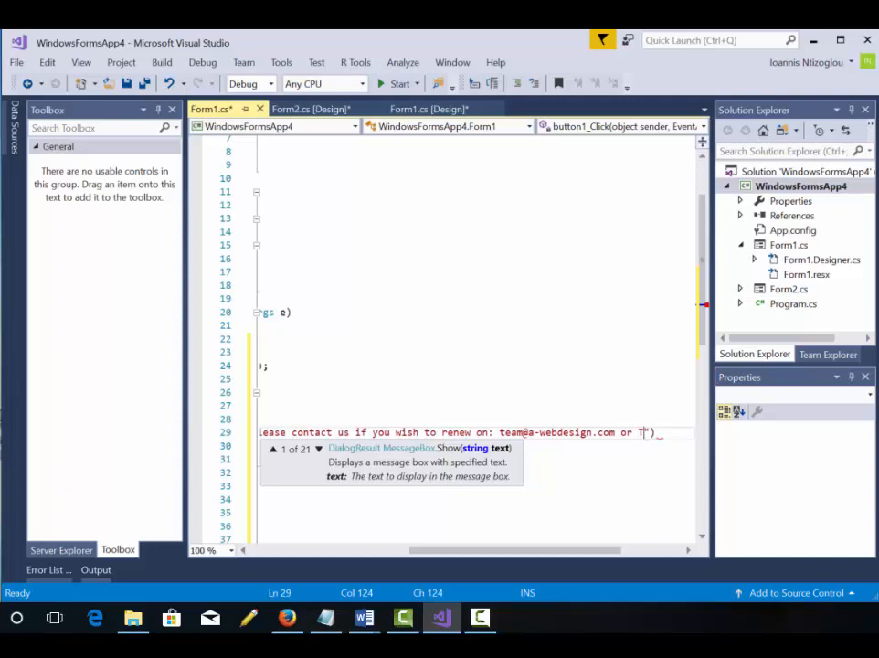
type("el")
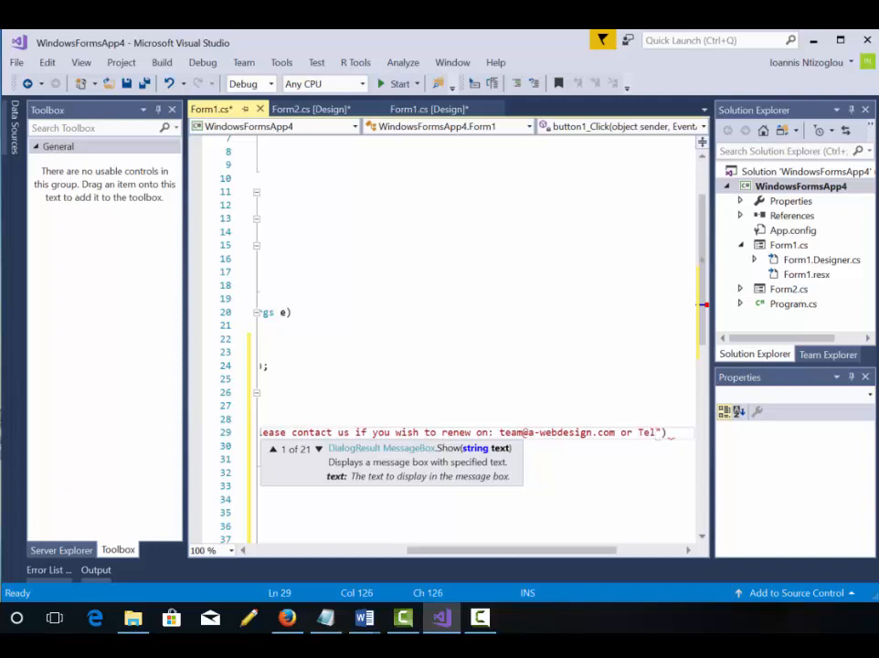
type(":444545454")
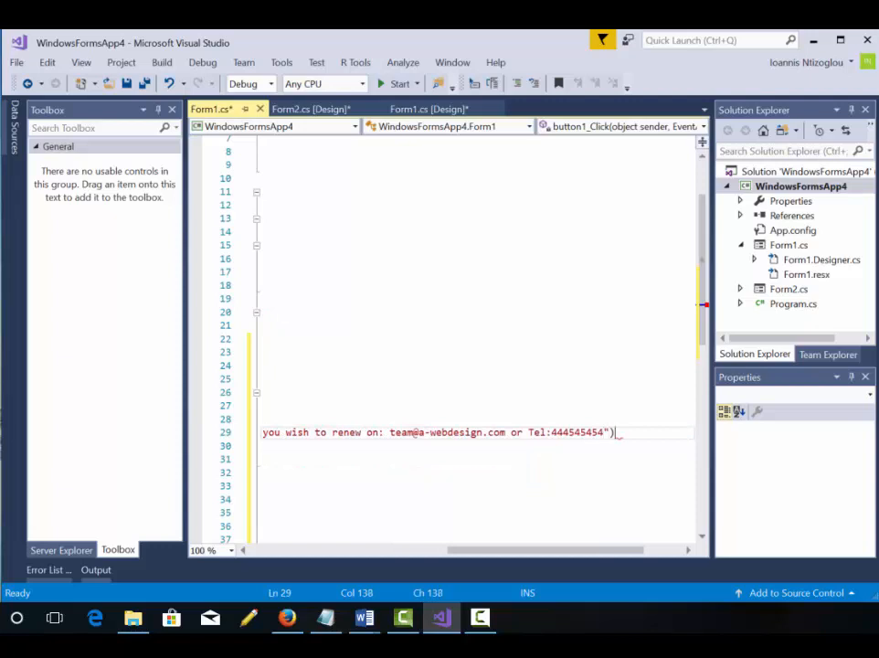
type(";")
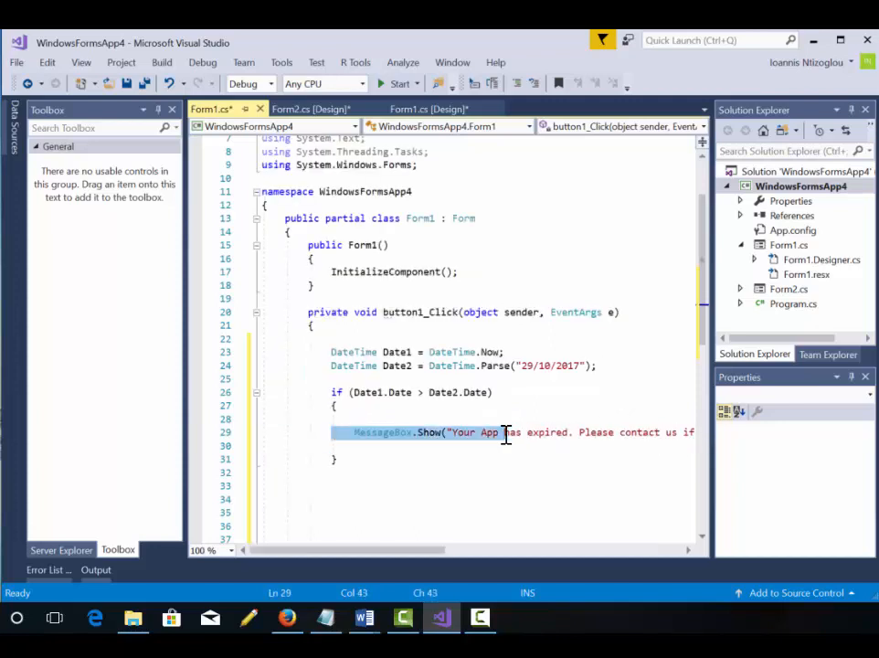
Step: Add an else branch declaring Form2 MyApp = new Form2();
left_click(383, 459)
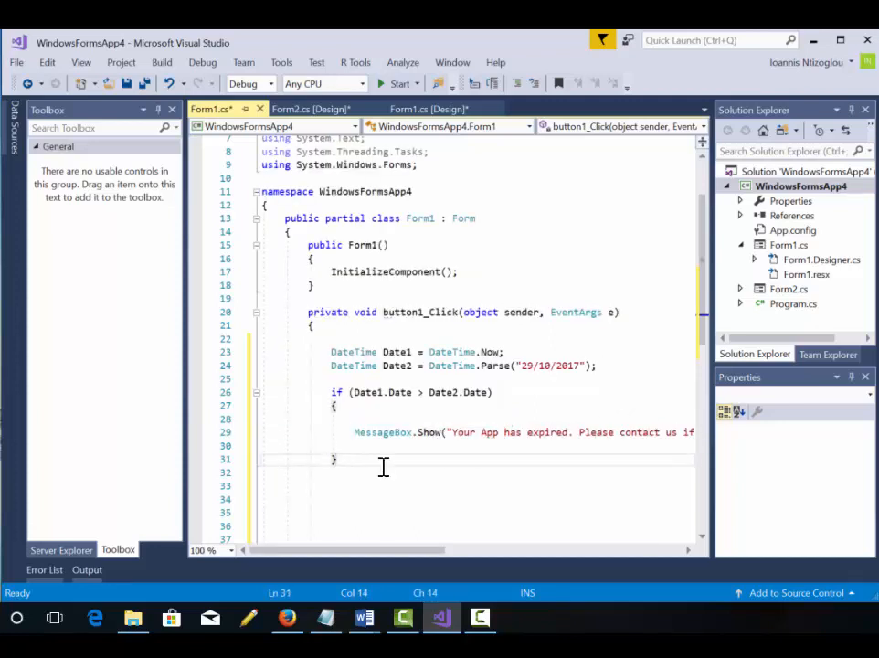
type("ele")
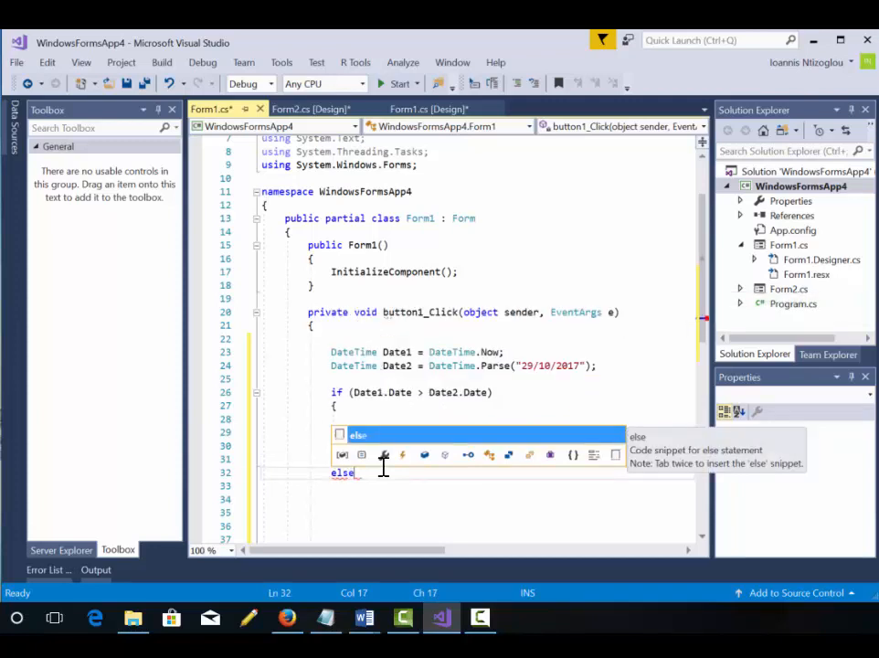
key("Tab")
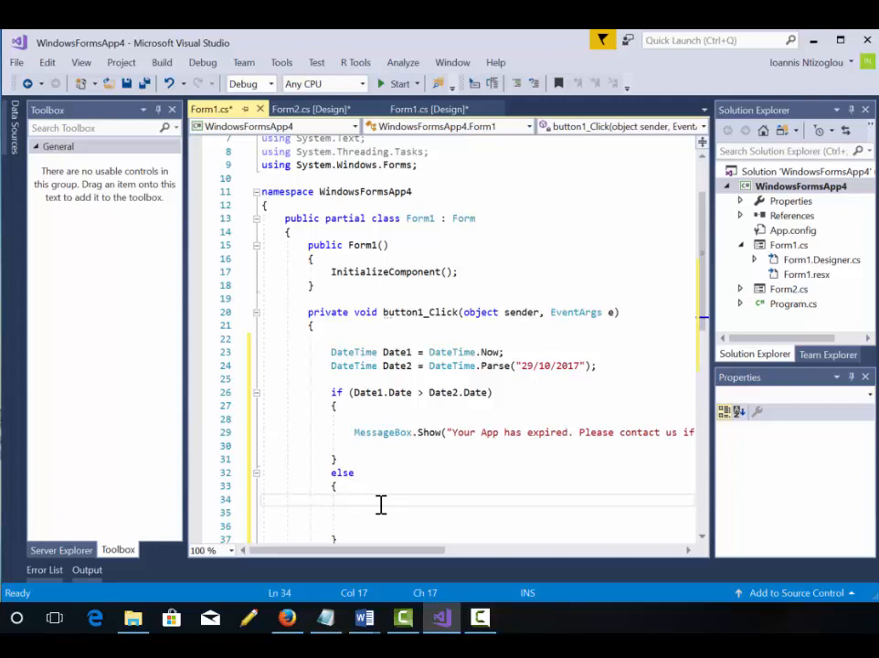
type("Form2 M")
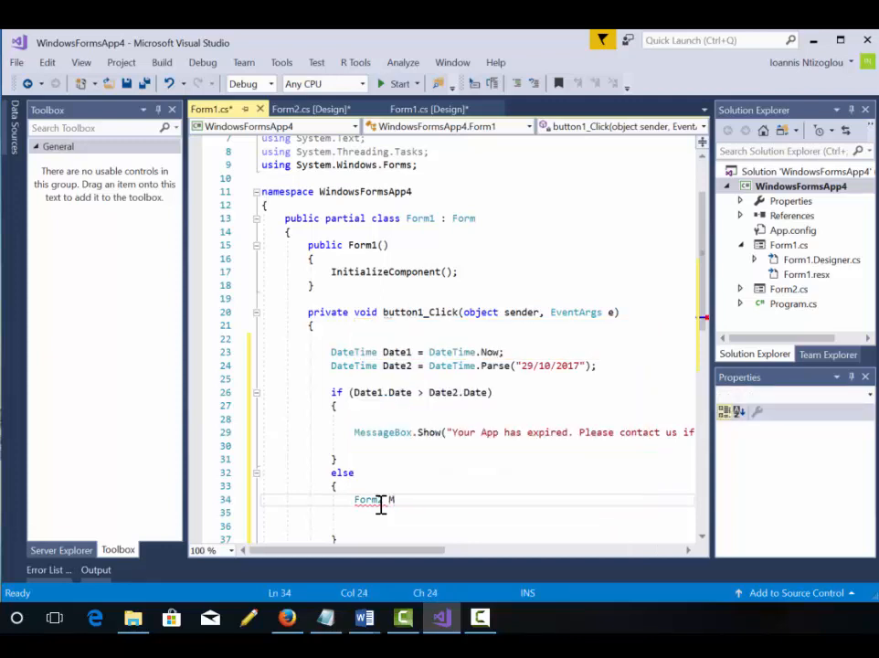
type("yApp =")
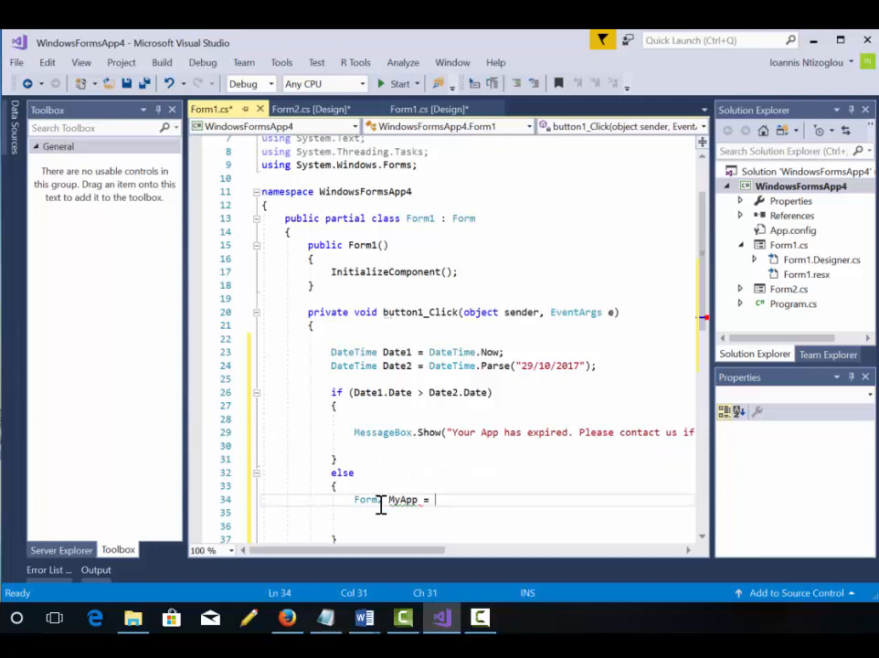
type("new Form2();")
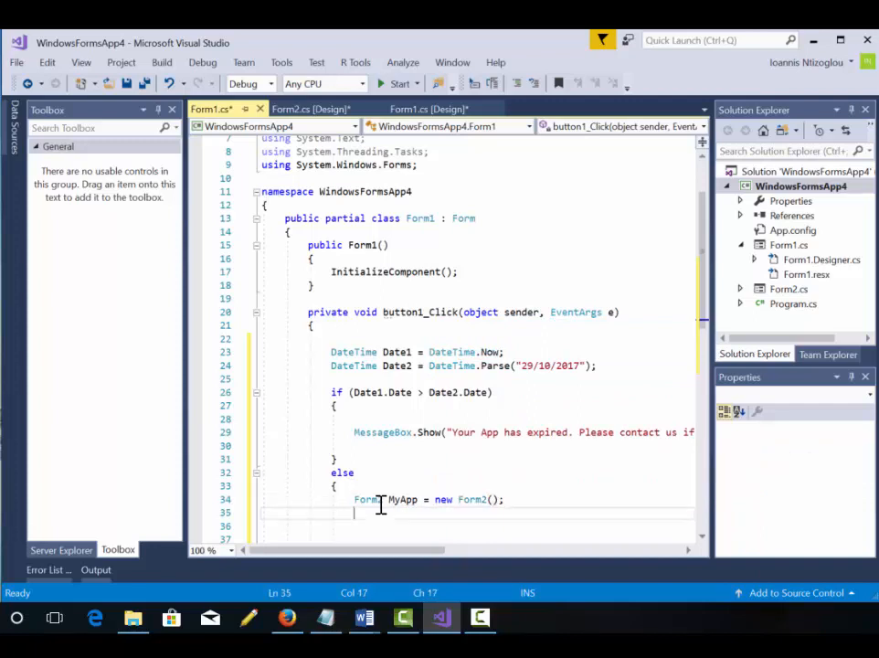
Step: In the else branch, call MyApp.Show() and set Visible = false to hide Form1
type("MyApp.")
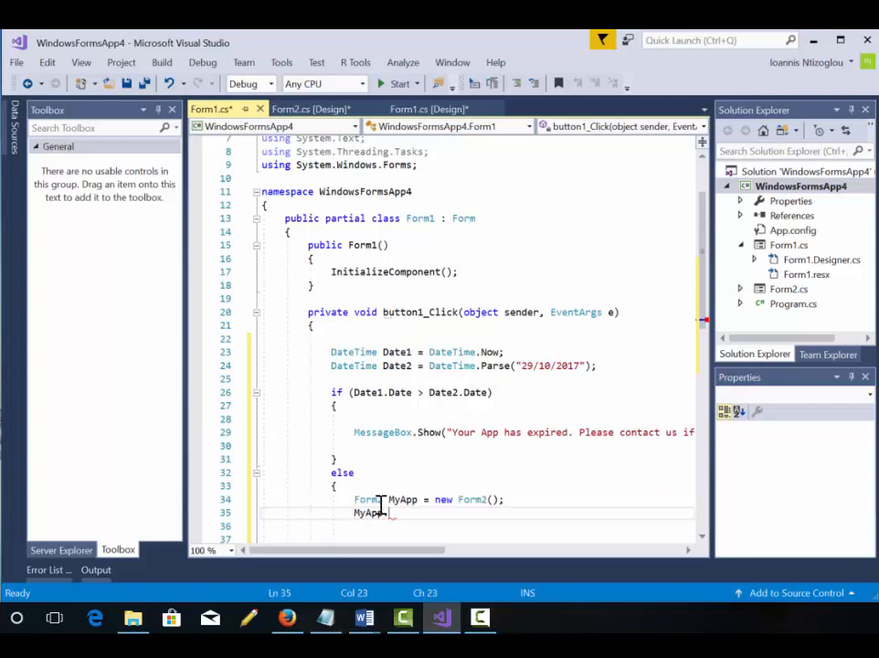
type("Show();")
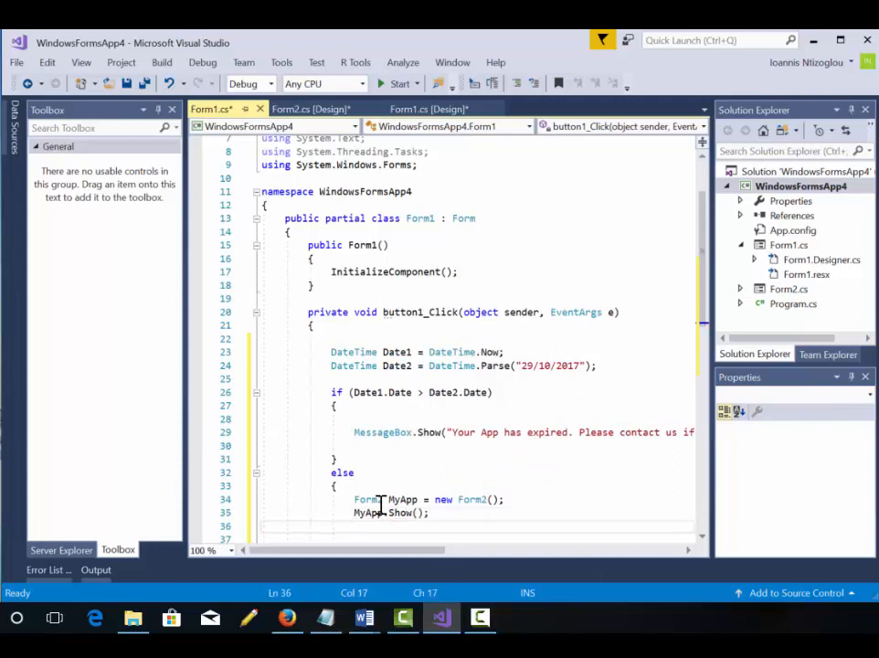
type("Visible.")
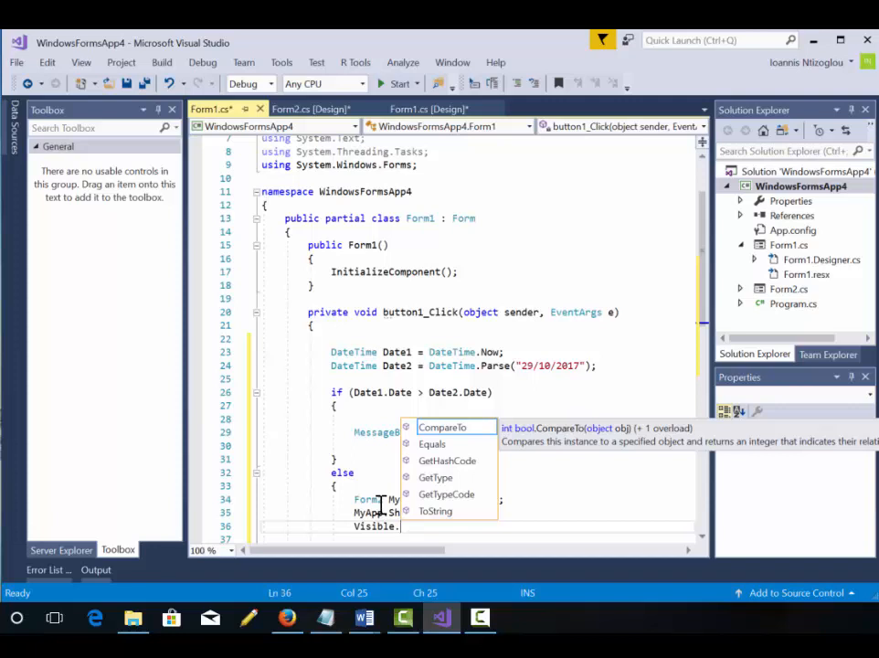
key("Escape")
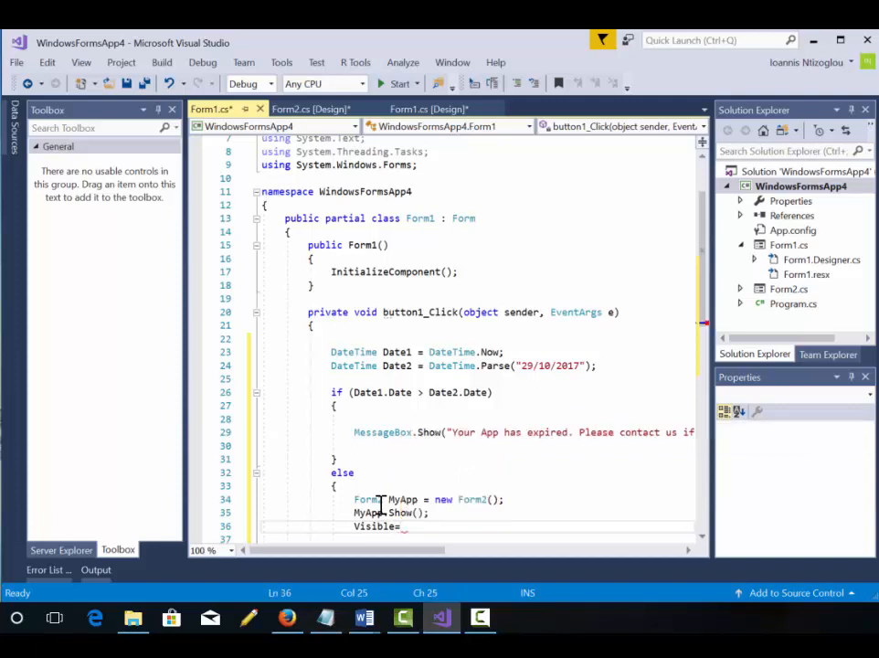
type("false;")
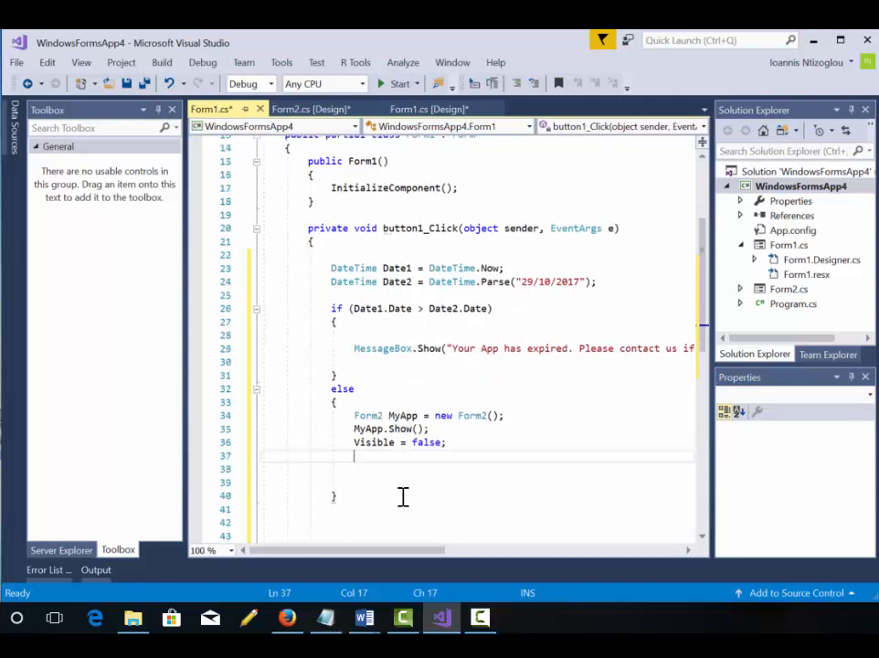
Step: Add a MessageBox.Show with 'Thank you for using our app!' to the else branch
double_click(368, 348)
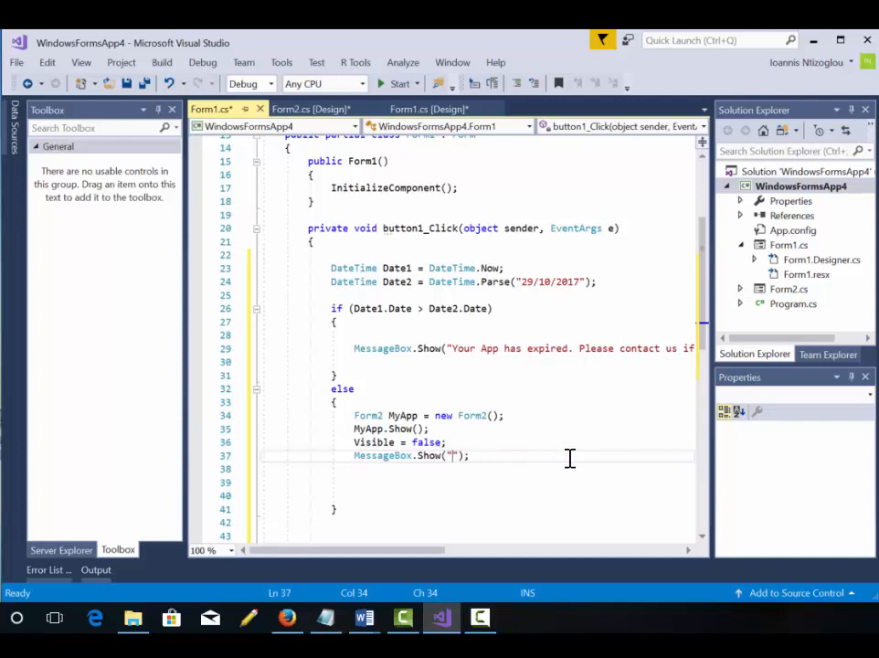
type("T")
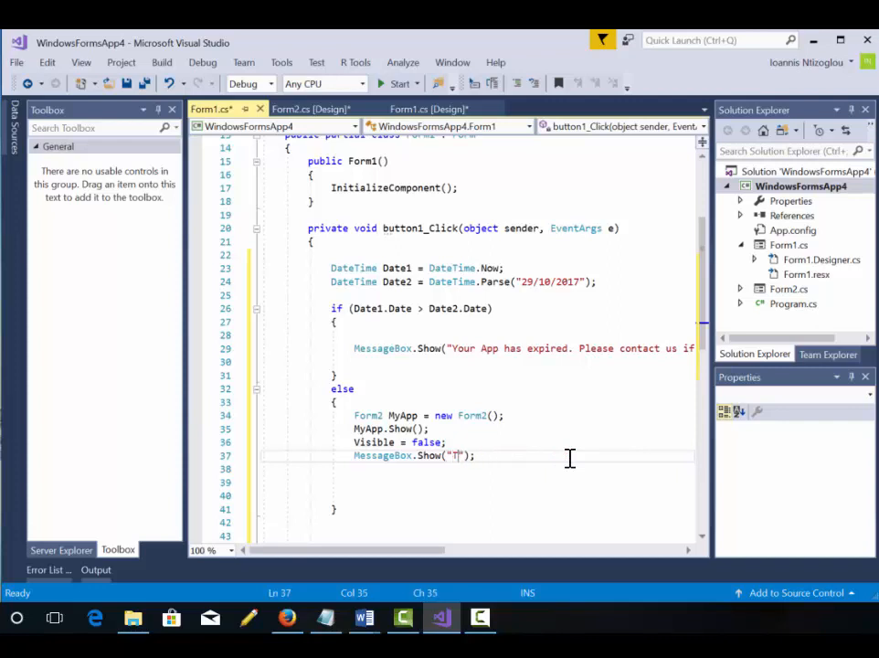
type("hank y")
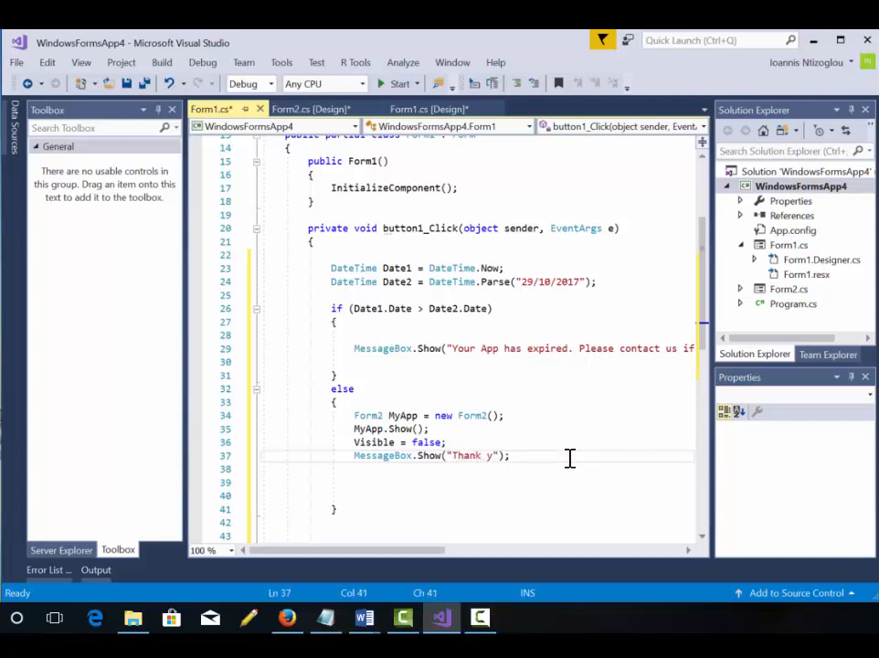
type("ou for u")
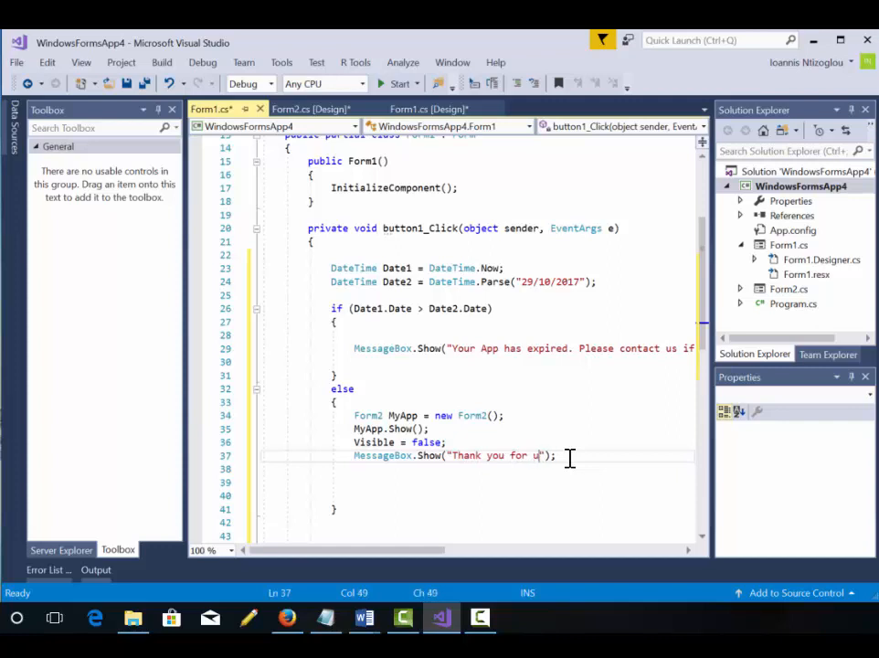
type("sing our")
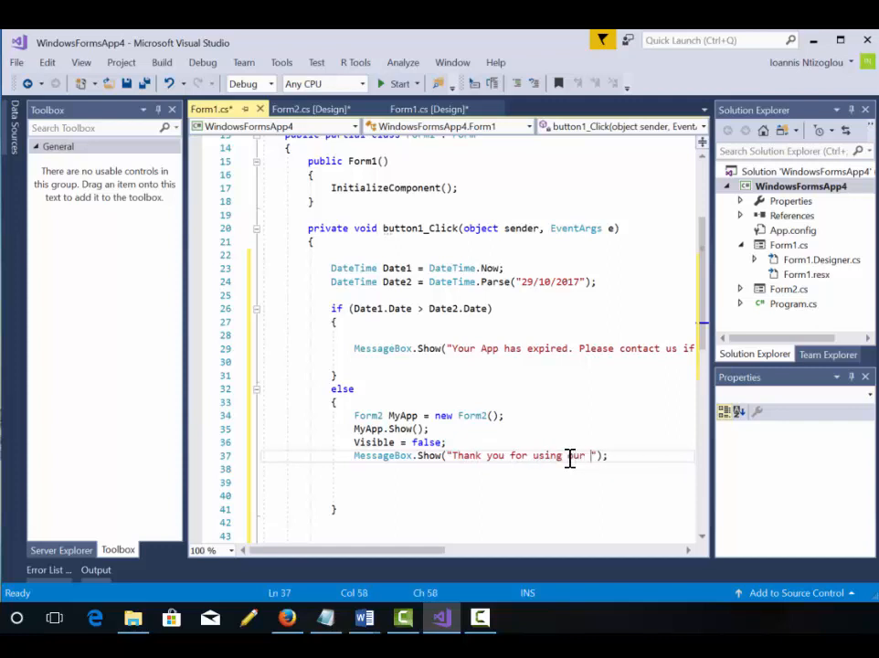
type("a")
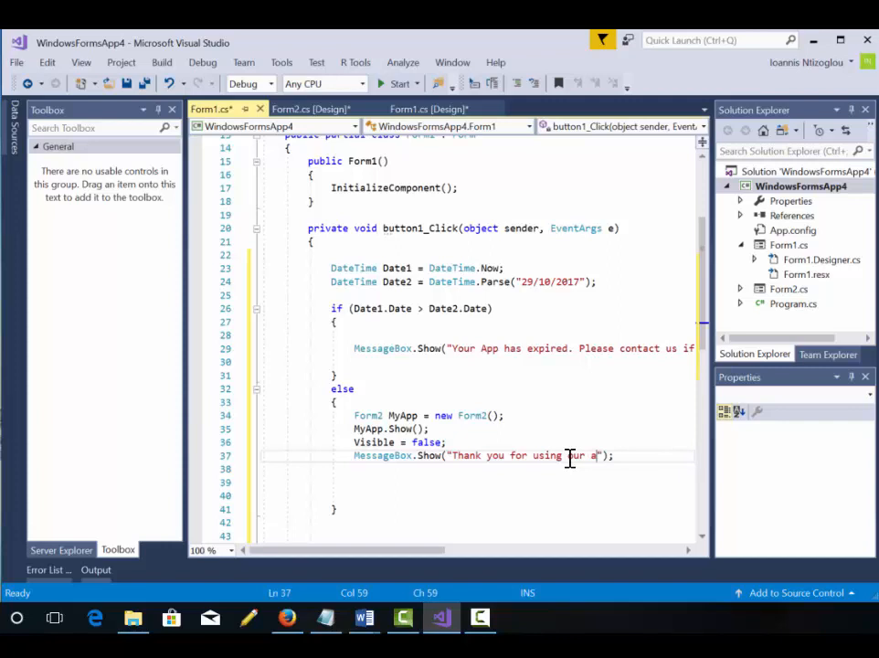
type("pp!")
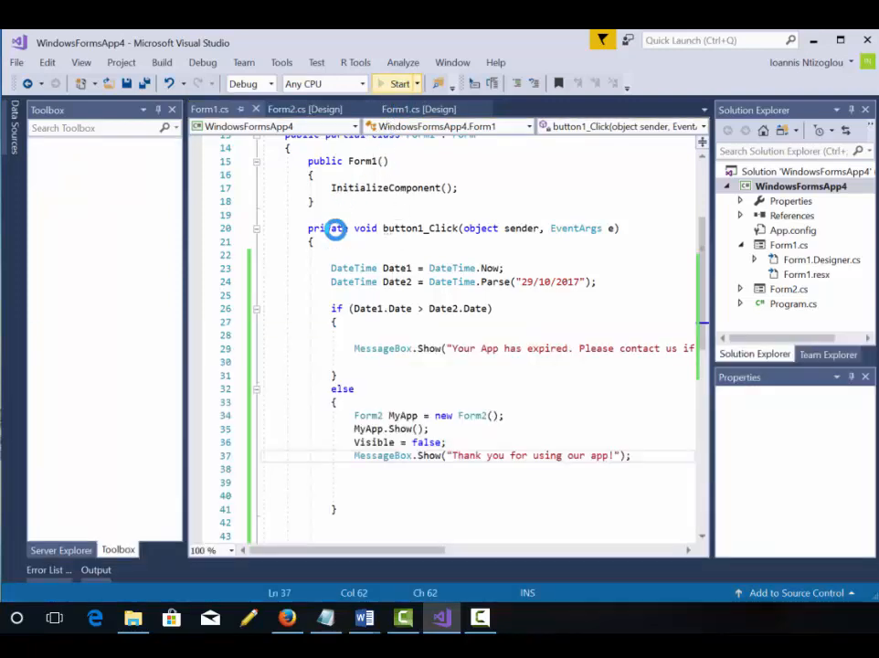
Step: Run the app, trigger the expiry check, dismiss the expired message and stop the app
left_click(399, 84)
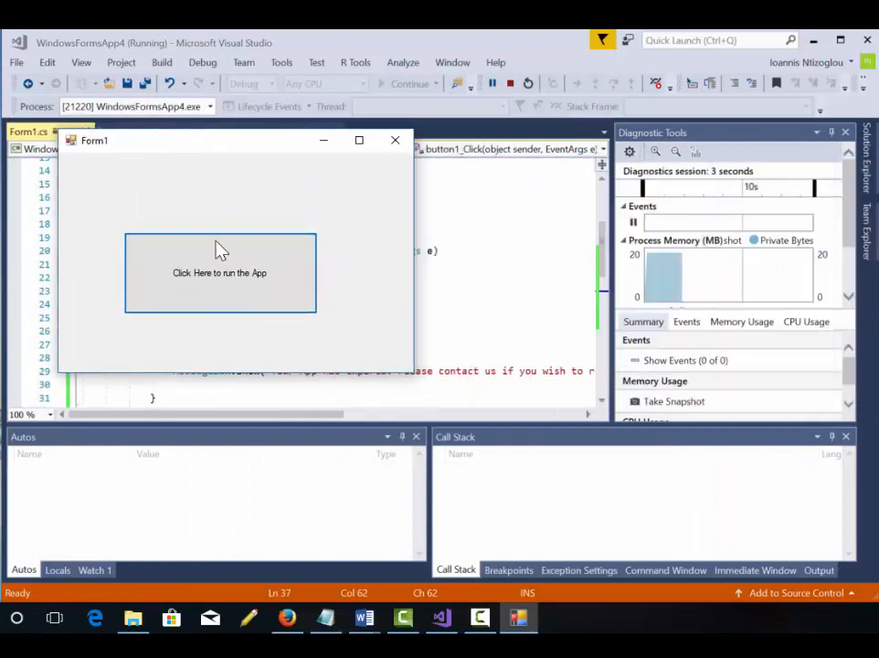
left_click(219, 272)
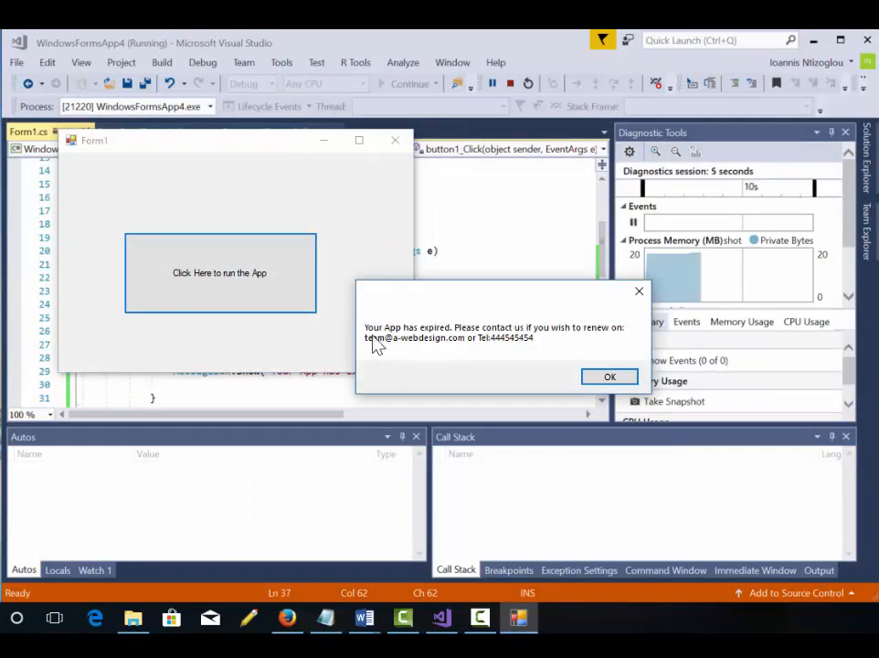
mouse_move(574, 345)
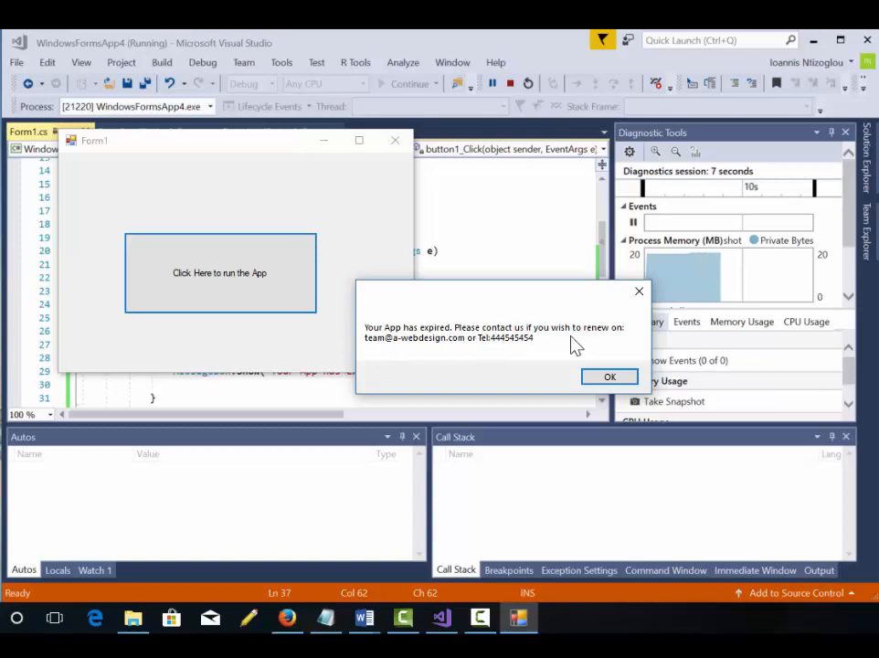
mouse_move(361, 361)
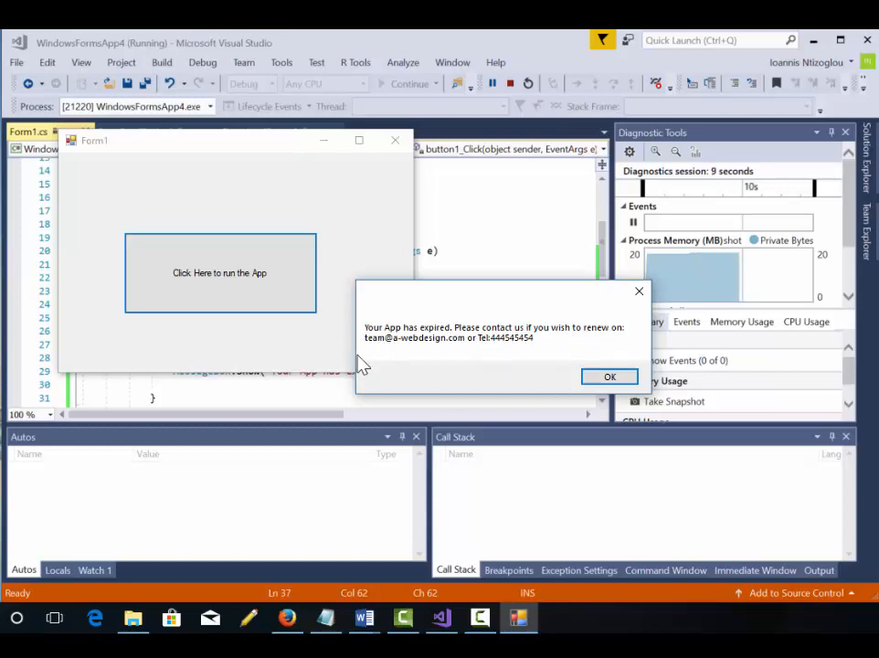
left_click(609, 377)
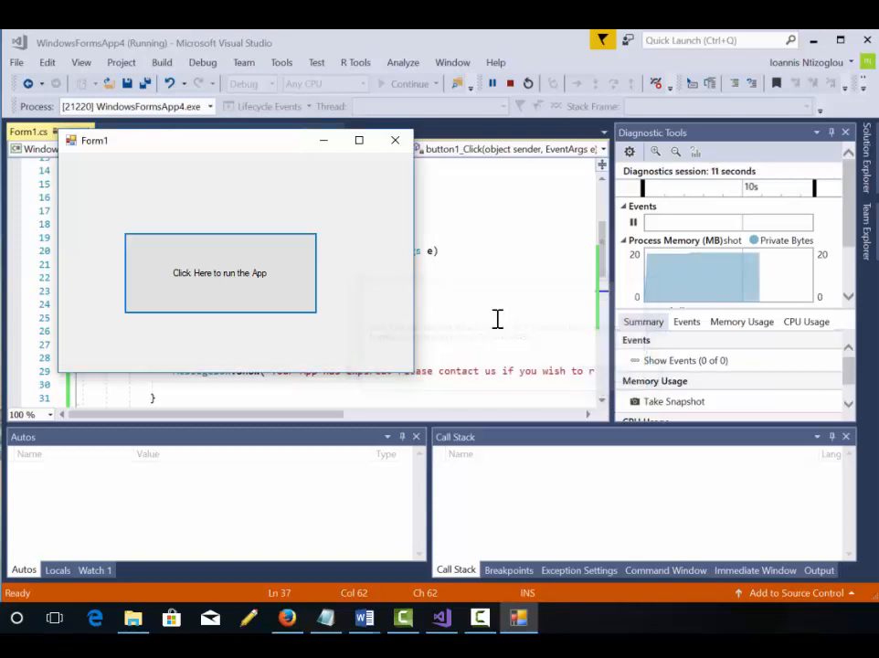
left_click(528, 84)
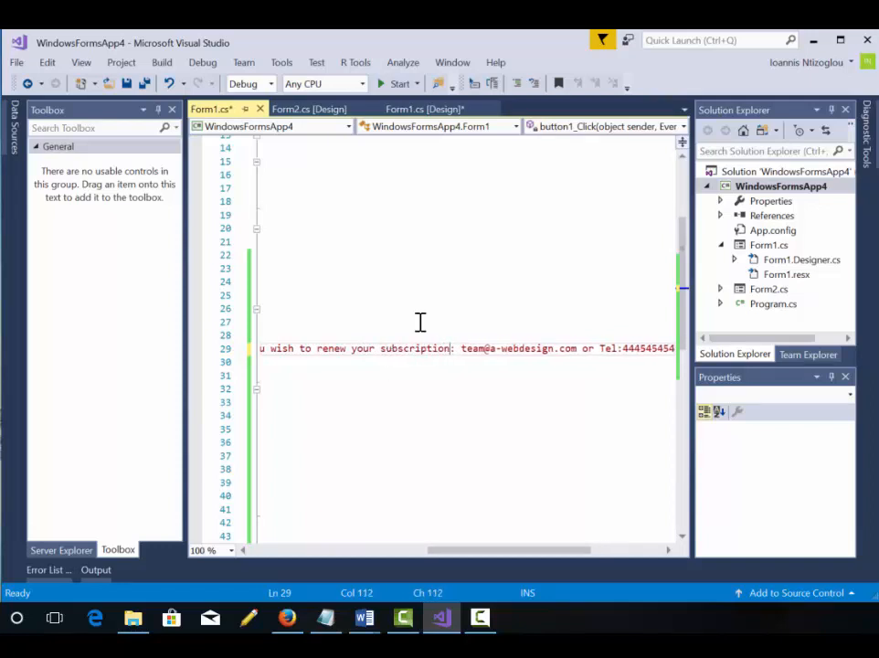
Step: Rerun the app and confirm the expired message now asks to renew the subscription
left_click(400, 83)
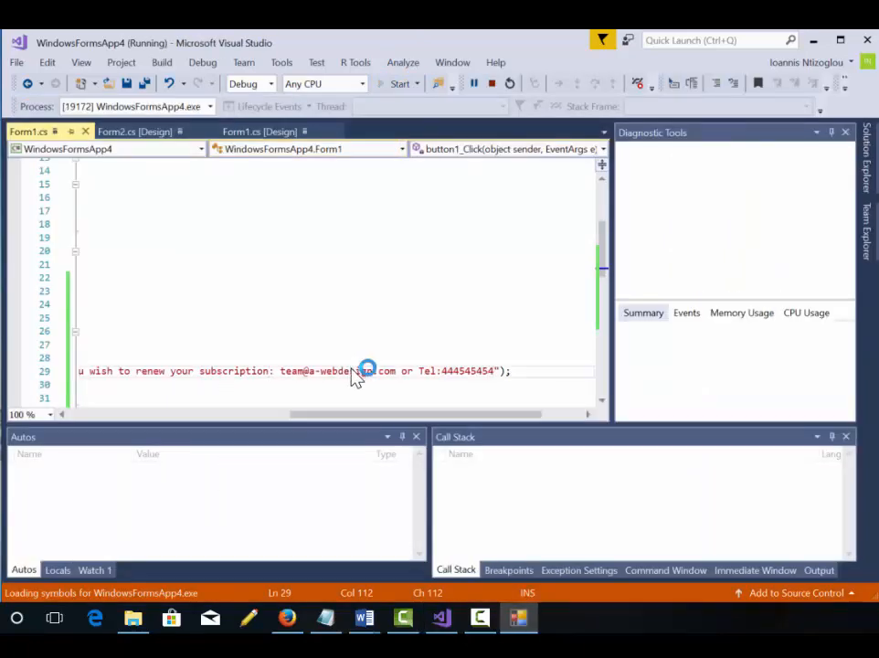
left_click(399, 83)
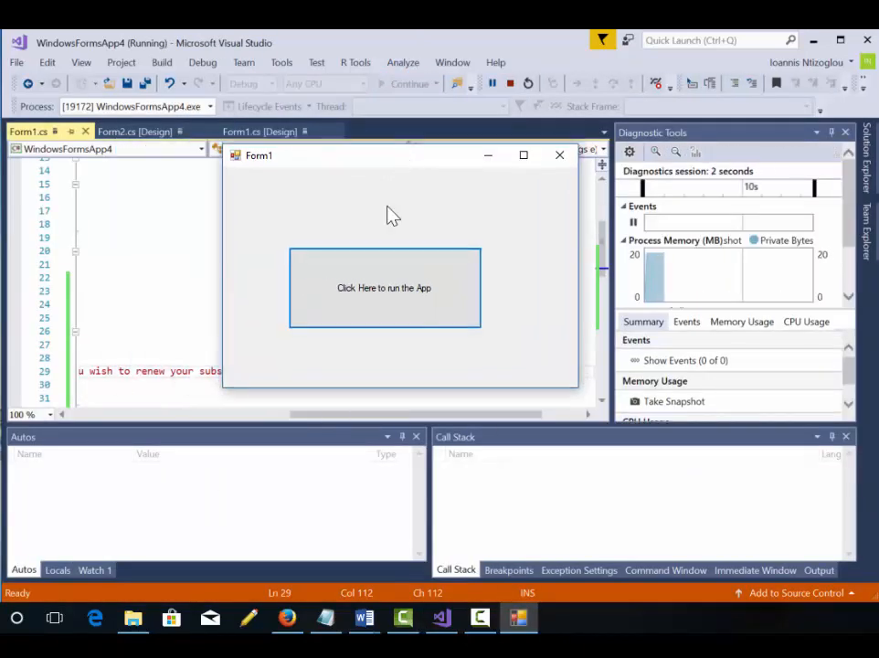
left_click(384, 288)
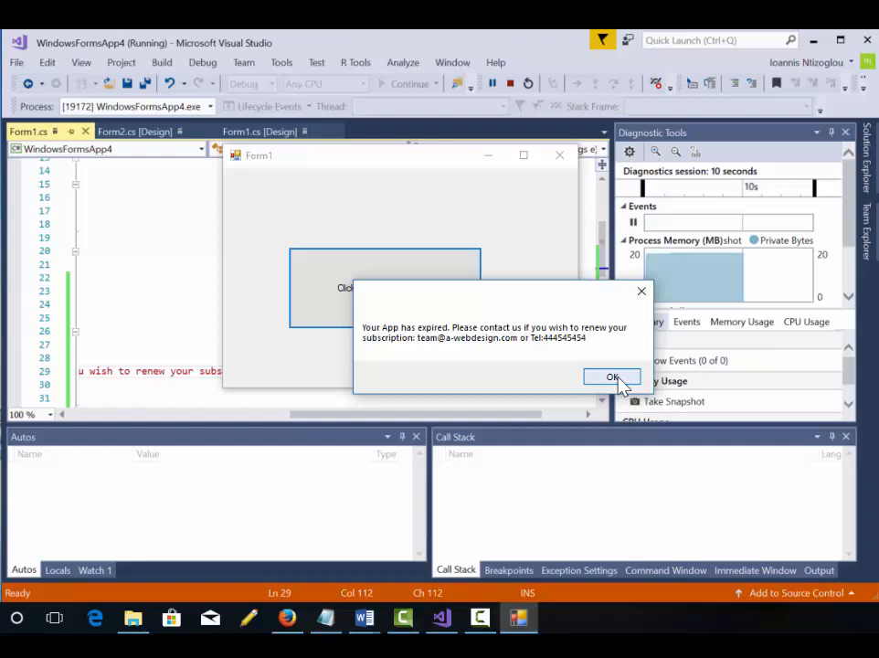
left_click(612, 377)
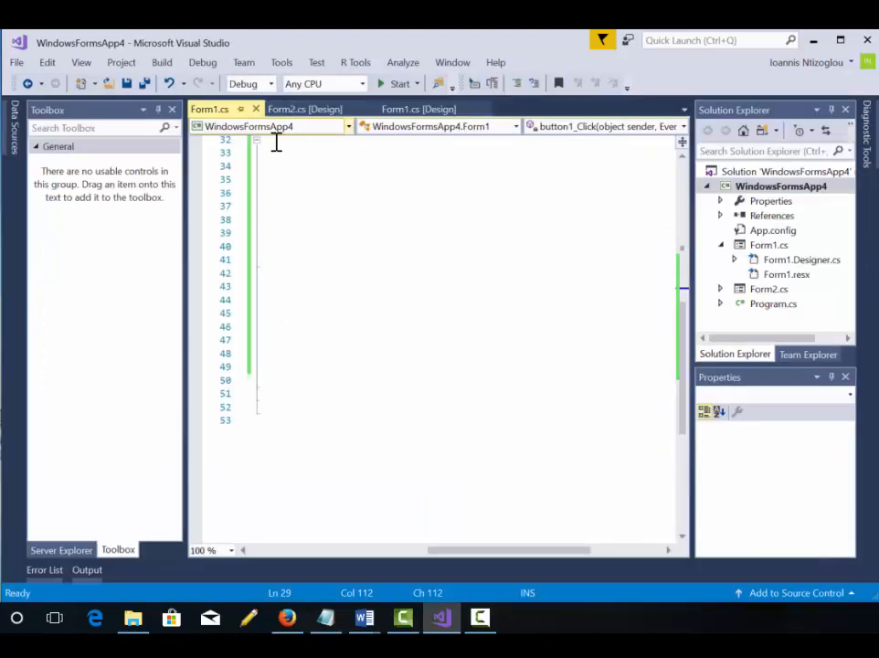
Step: Change the expiry year in the click handler from 2017 to 2018 and start a new build
scroll("up", 3)
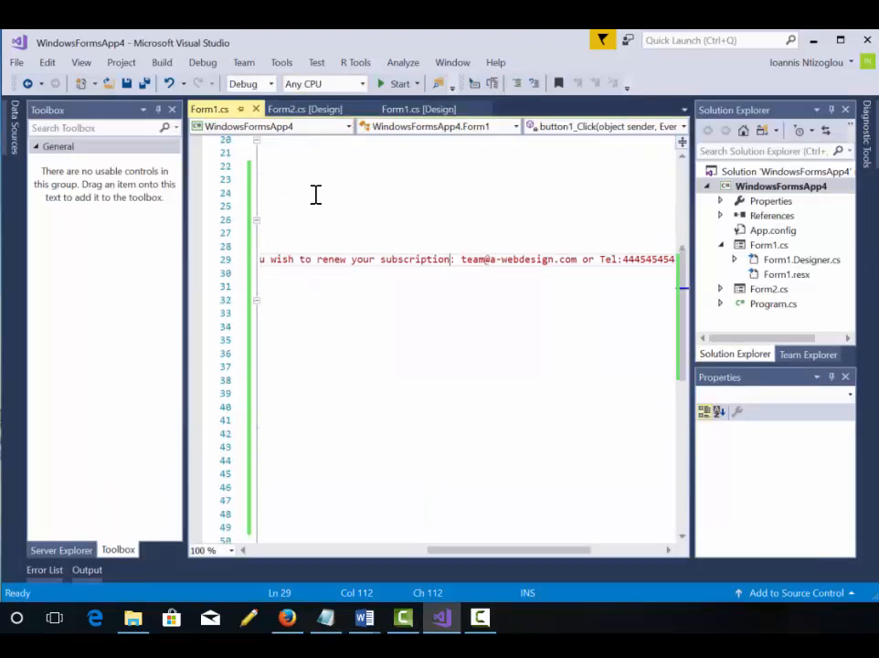
scroll("up", 3)
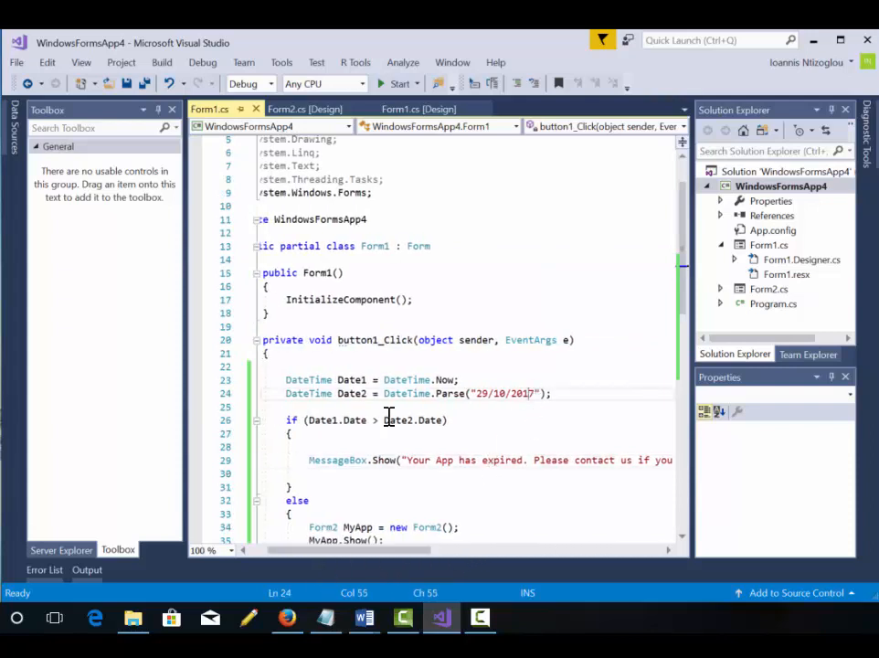
mouse_move(406, 394)
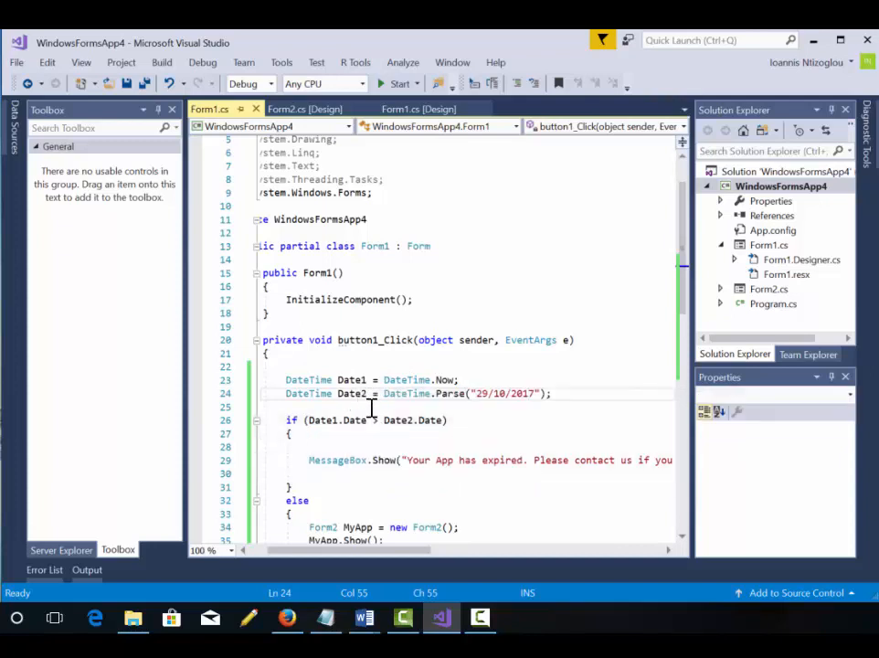
mouse_move(512, 393)
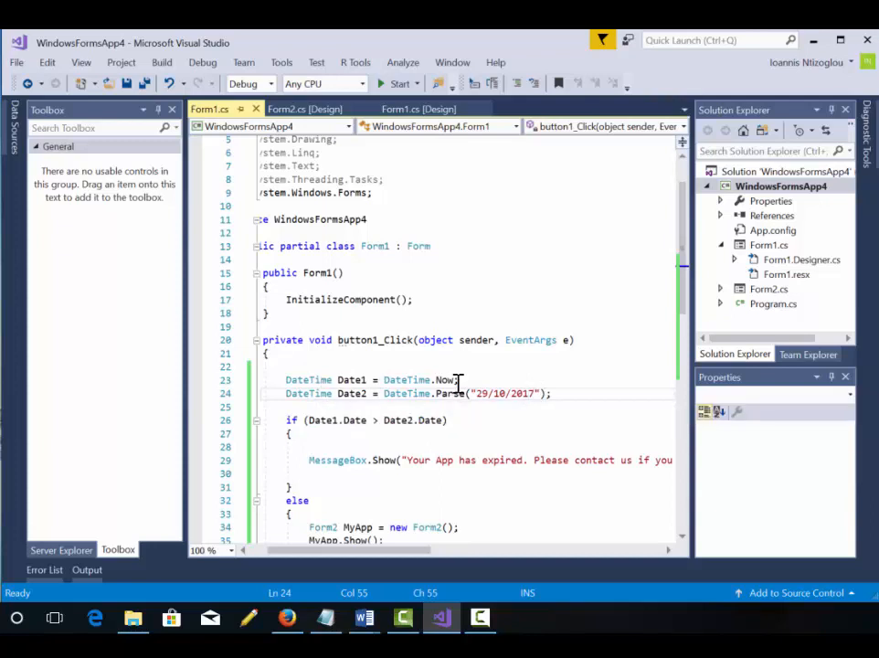
left_click(460, 379)
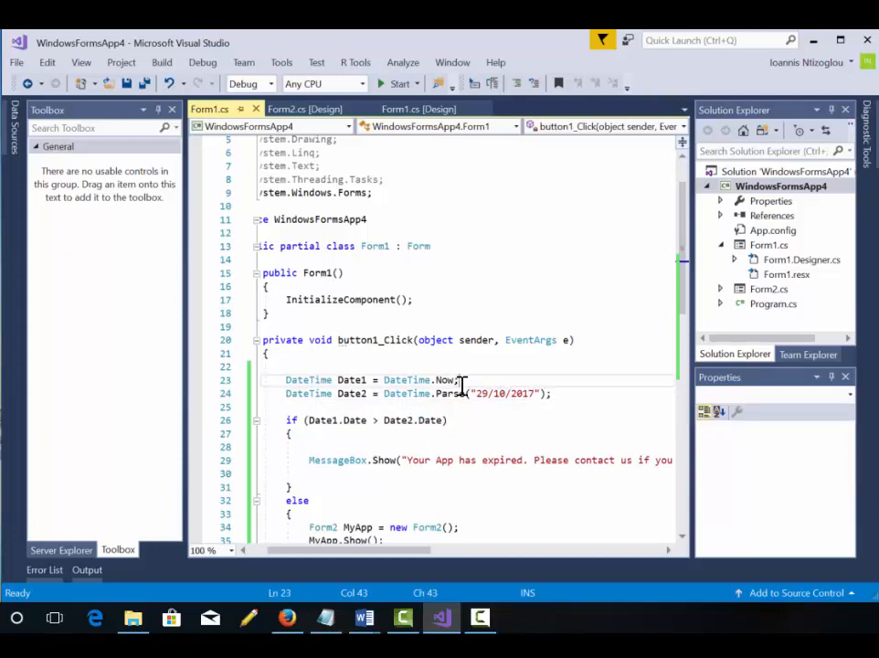
left_click(521, 393)
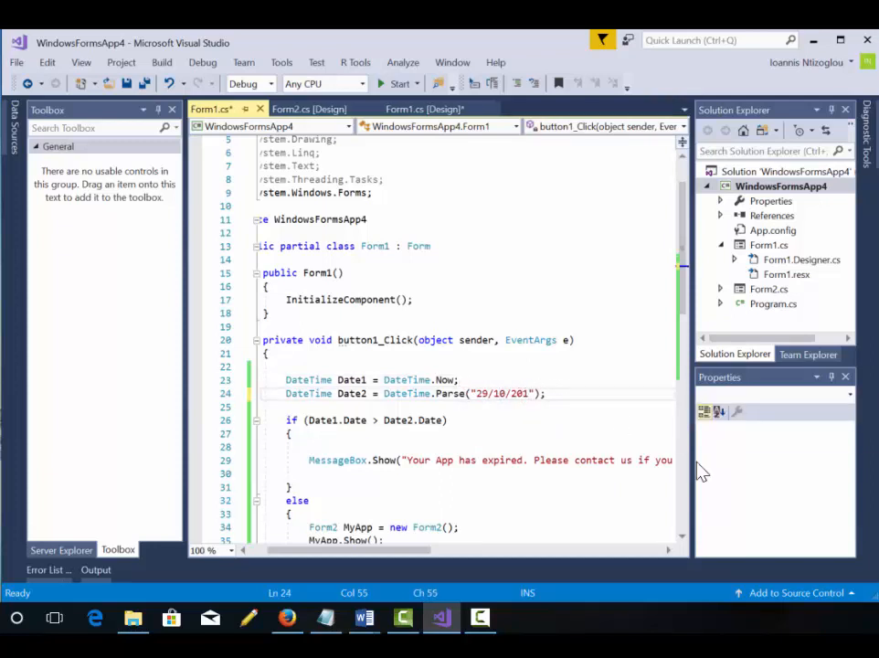
type("8")
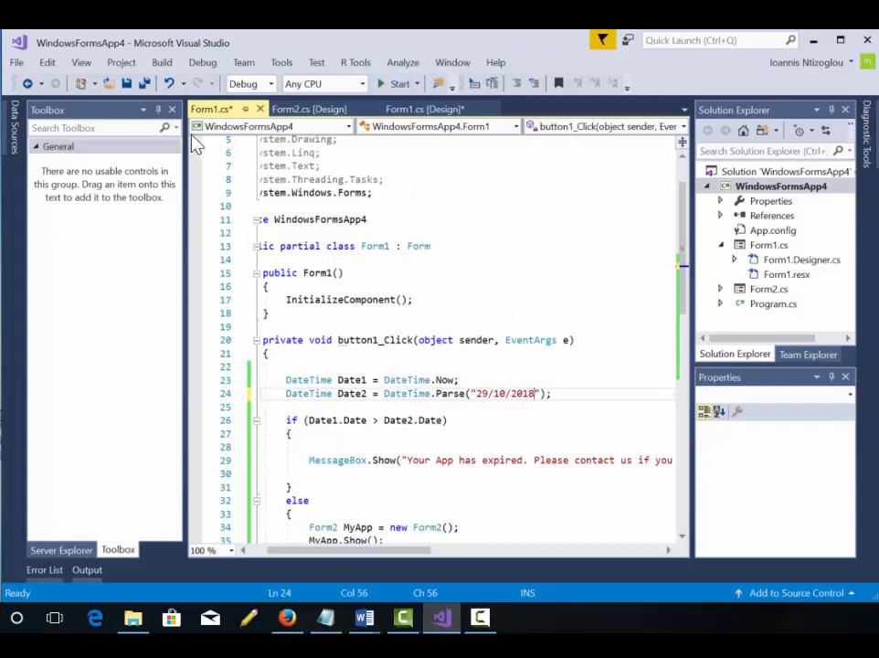
left_click(396, 83)
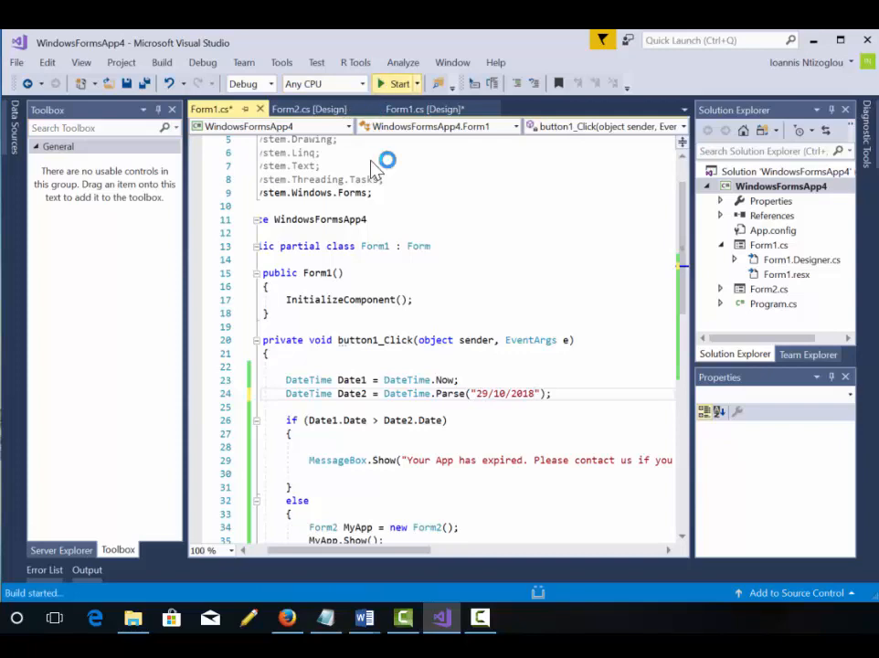
Step: Trigger the app's button to get "Thank you for using our app!" and land on Form2
left_click(397, 84)
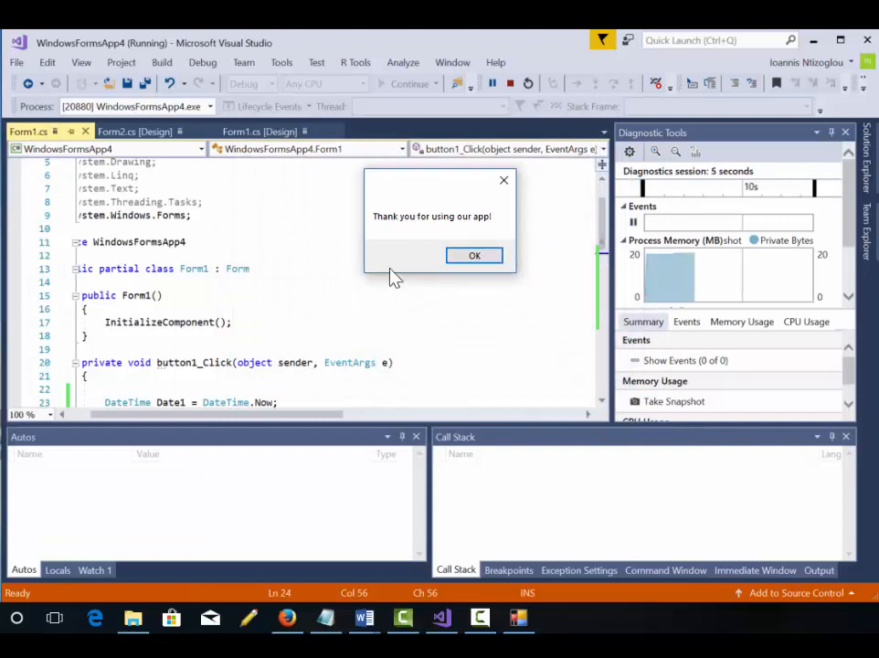
left_click(475, 255)
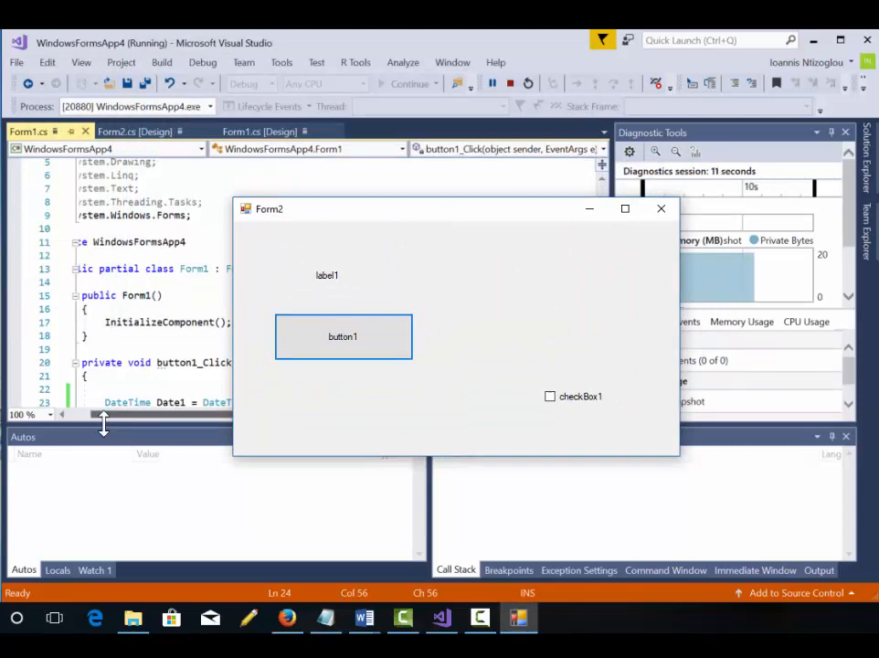
mouse_move(104, 533)
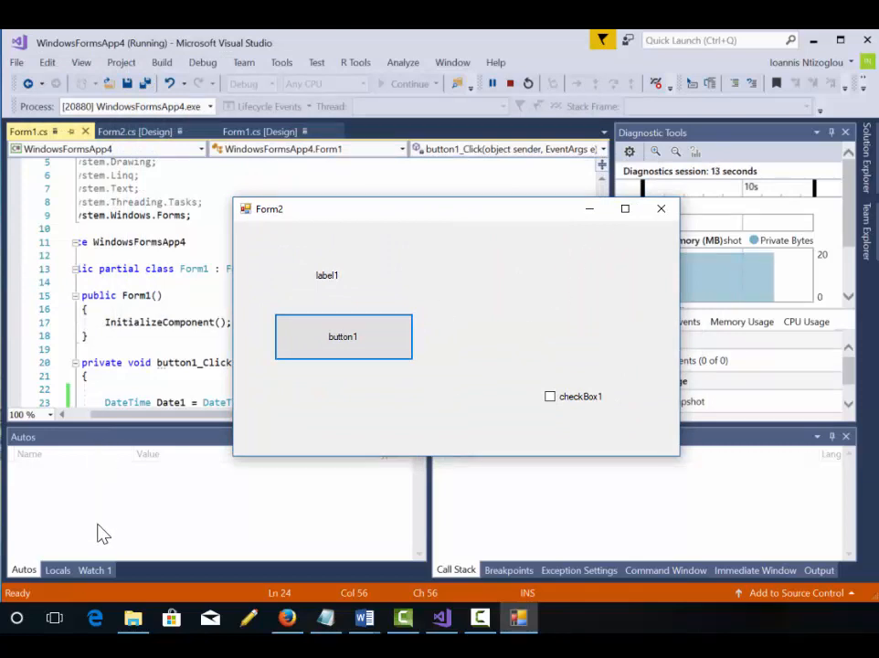